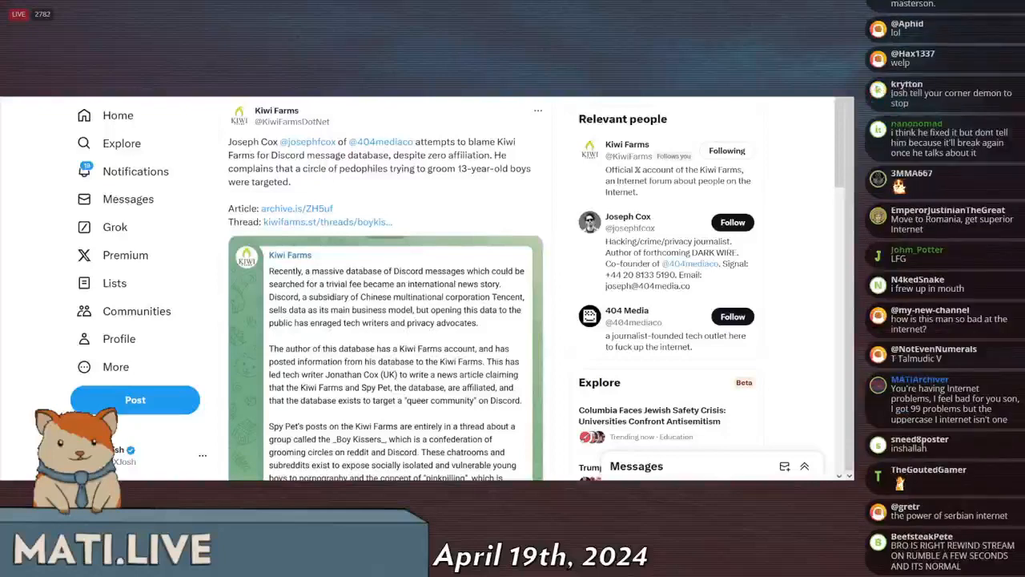
# - Scroll through the thread's opening post introducing the Boykisser Community Discord and grooming circles
pyautogui.scroll(-3)
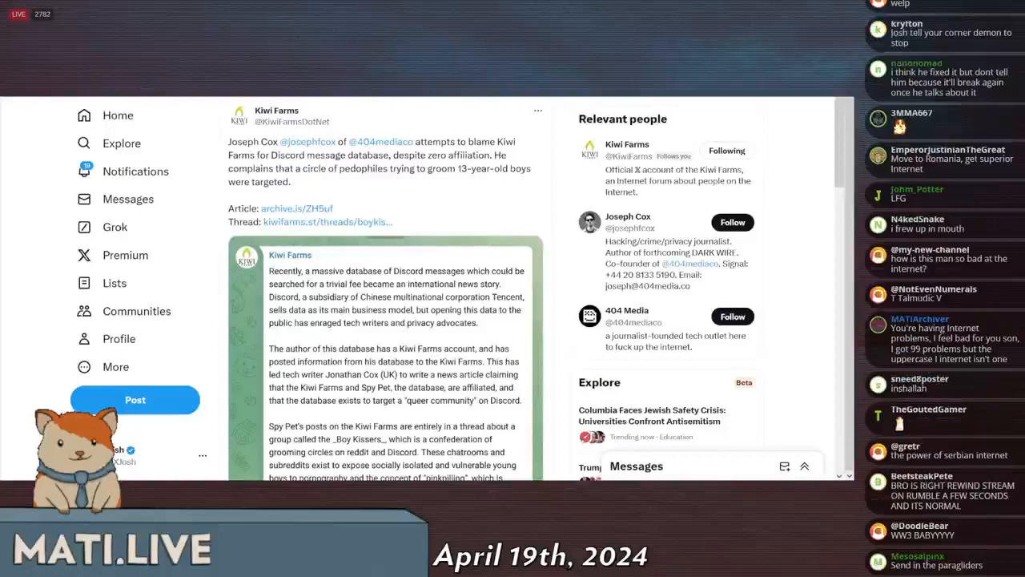
pyautogui.scroll(-3)
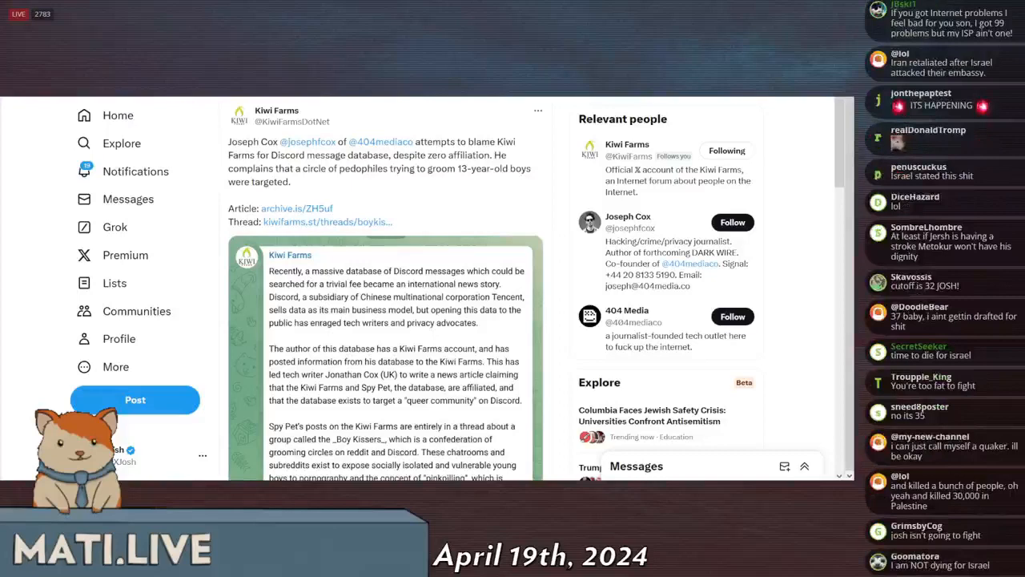
pyautogui.scroll(-3)
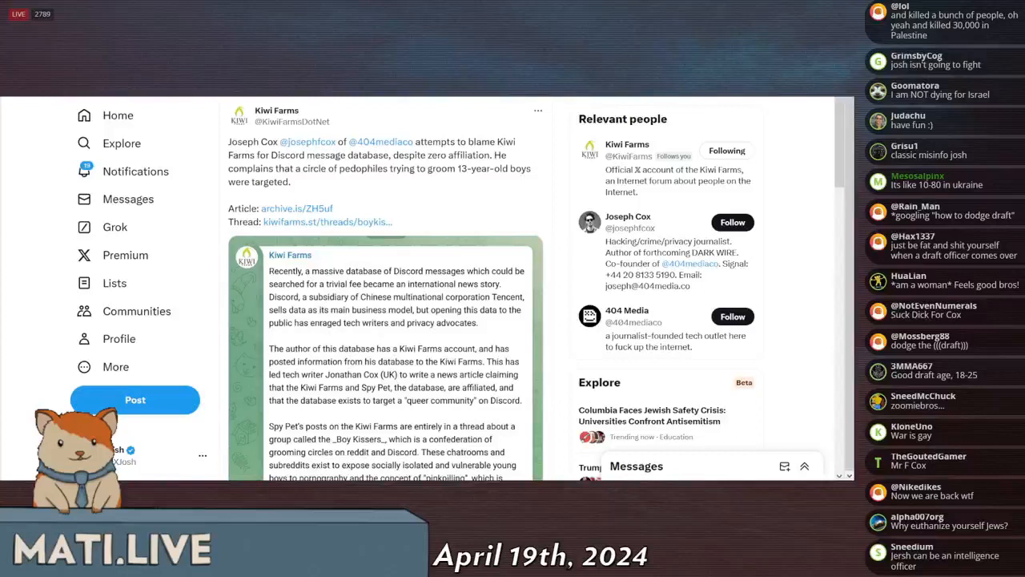
pyautogui.scroll(-3)
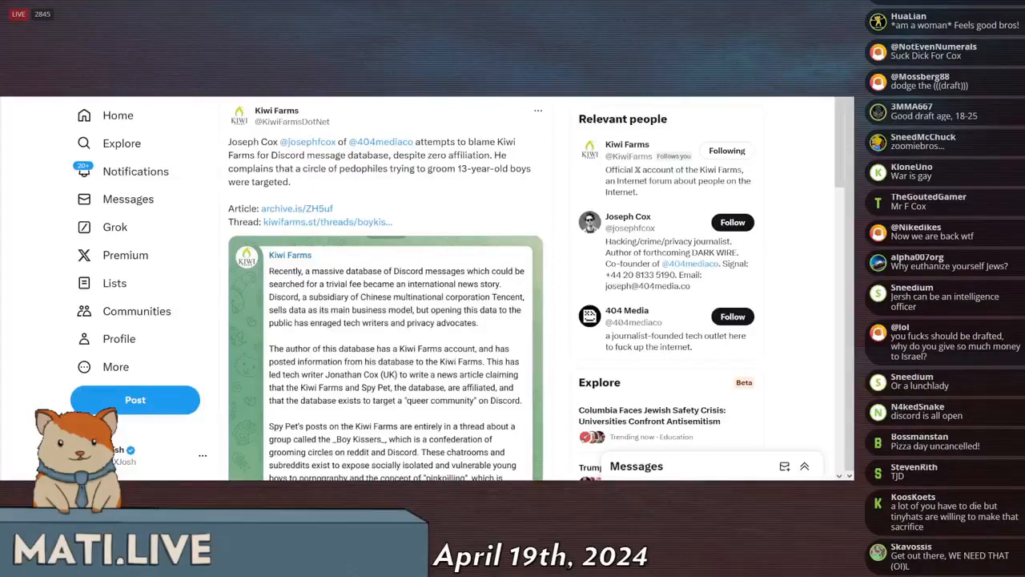
pyautogui.scroll(3)
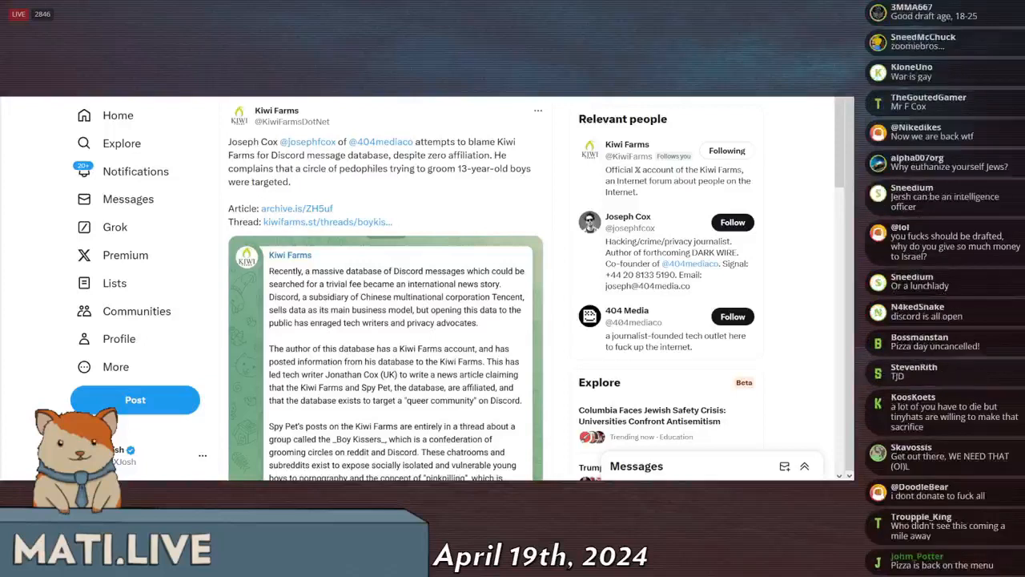
pyautogui.scroll(-3)
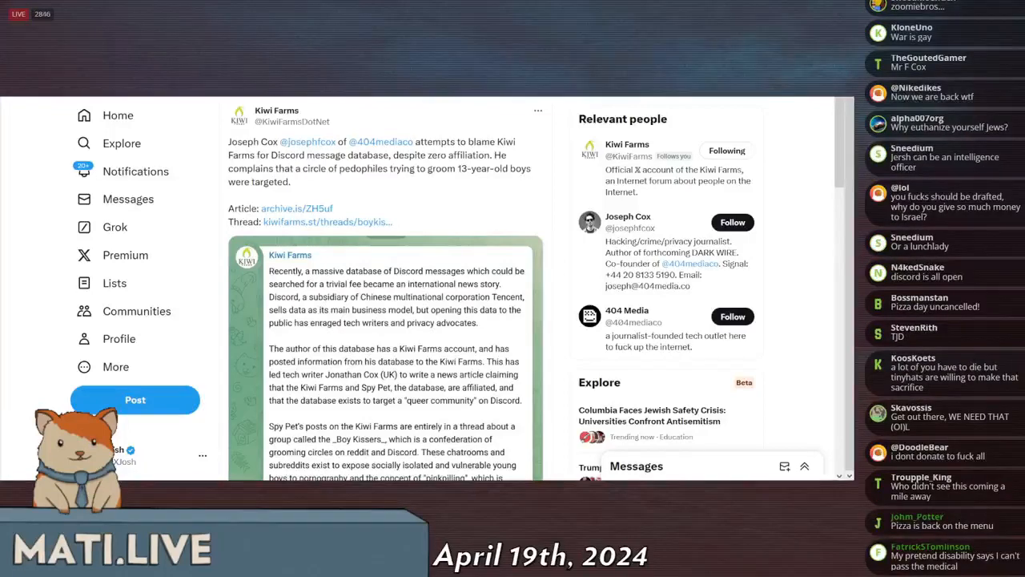
pyautogui.scroll(-3)
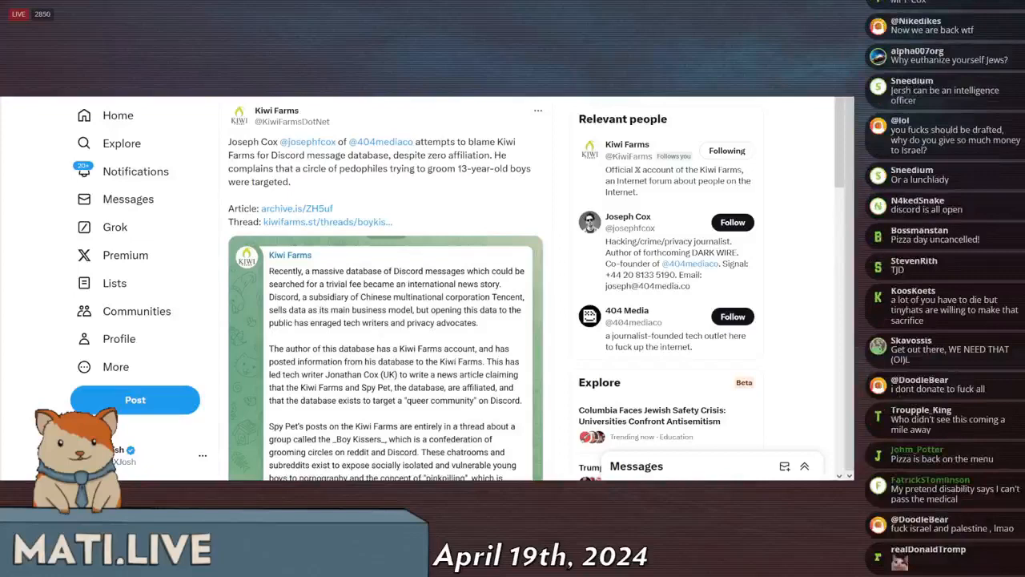
pyautogui.scroll(-3)
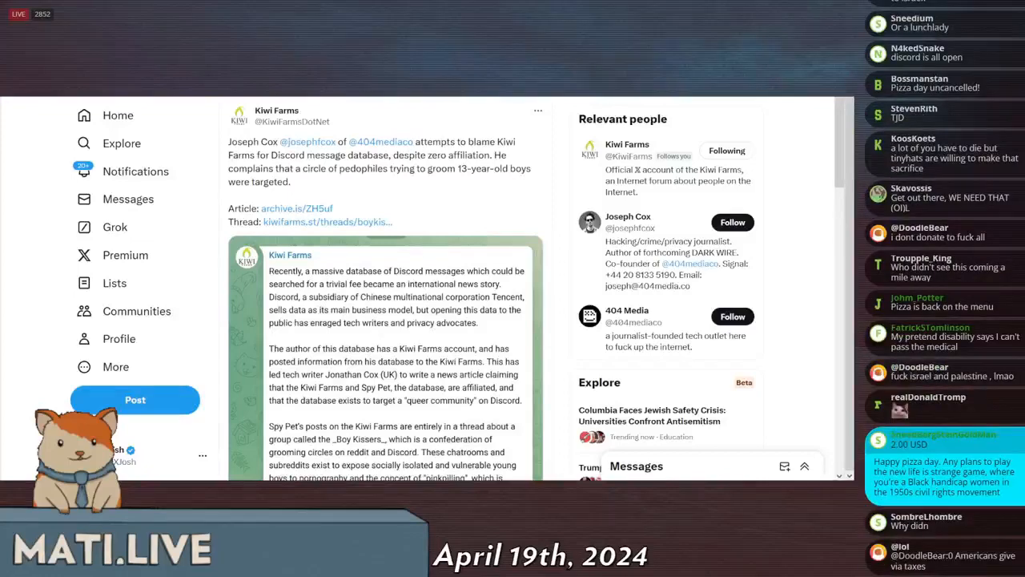
pyautogui.scroll(-3)
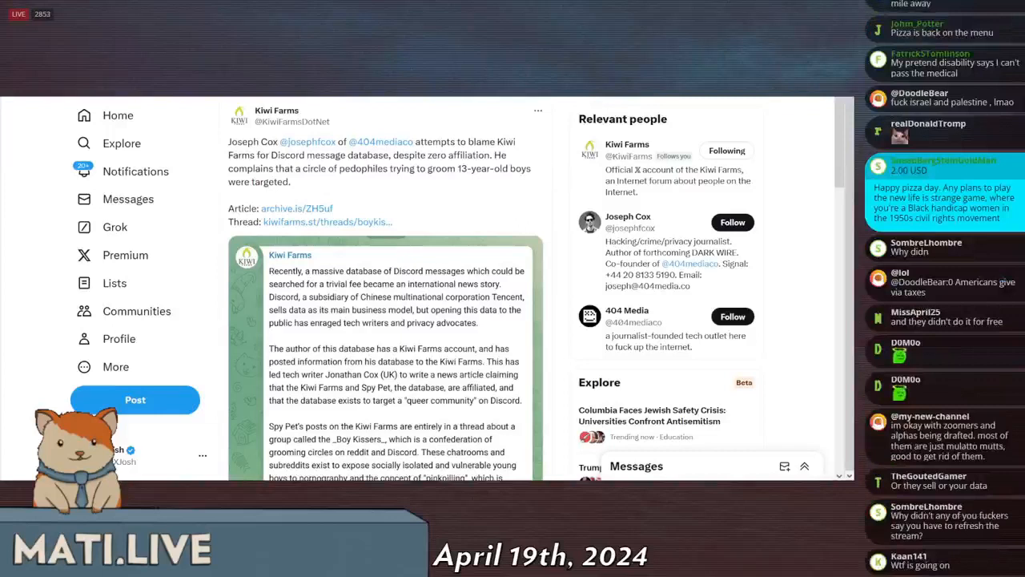
pyautogui.scroll(-3)
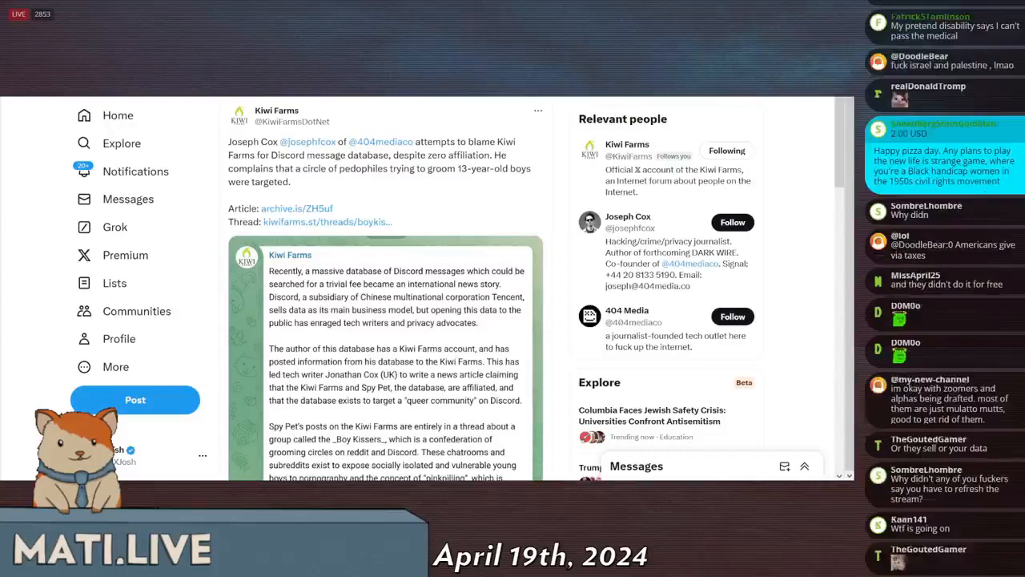
pyautogui.scroll(-3)
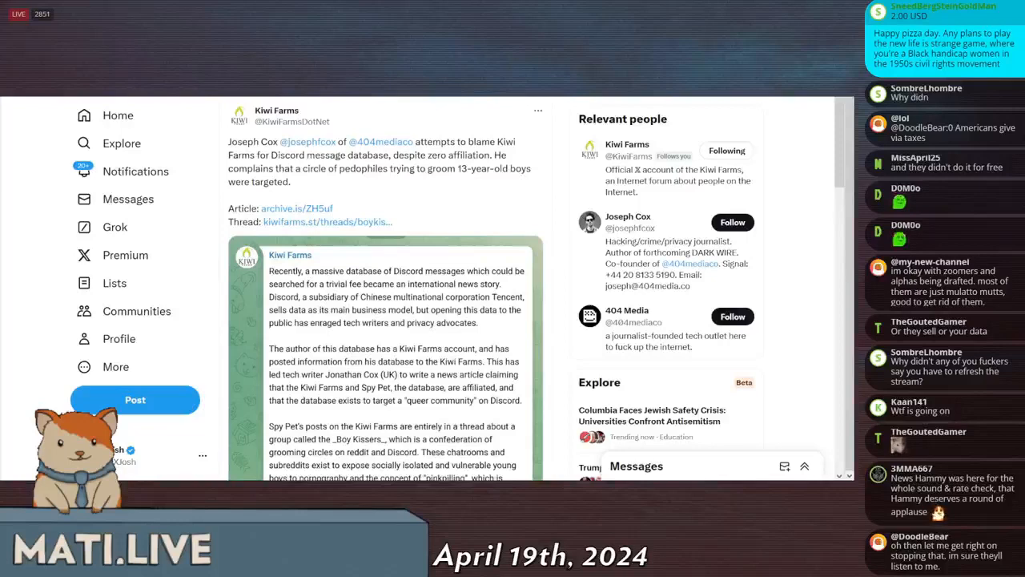
pyautogui.scroll(-3)
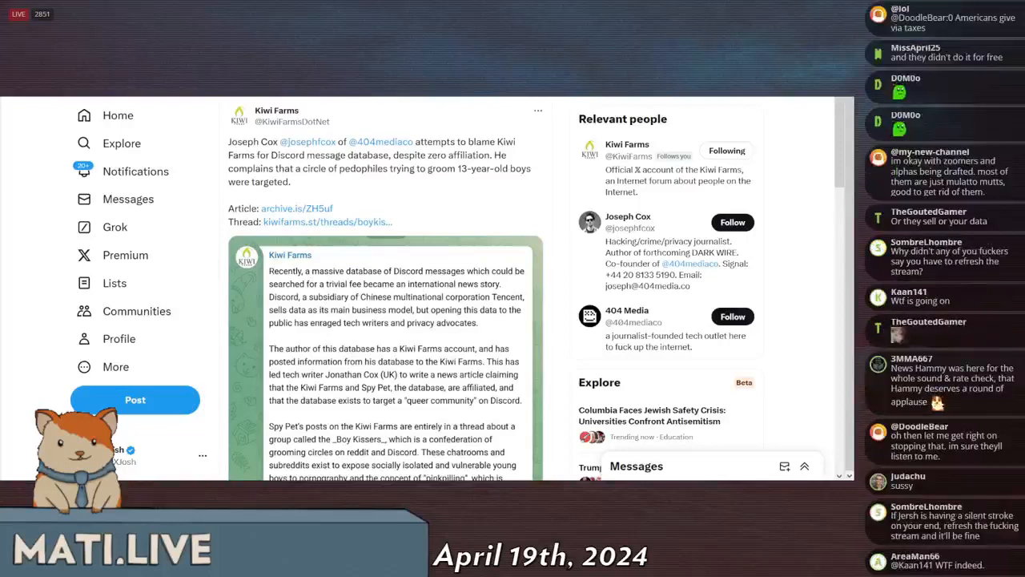
pyautogui.scroll(-3)
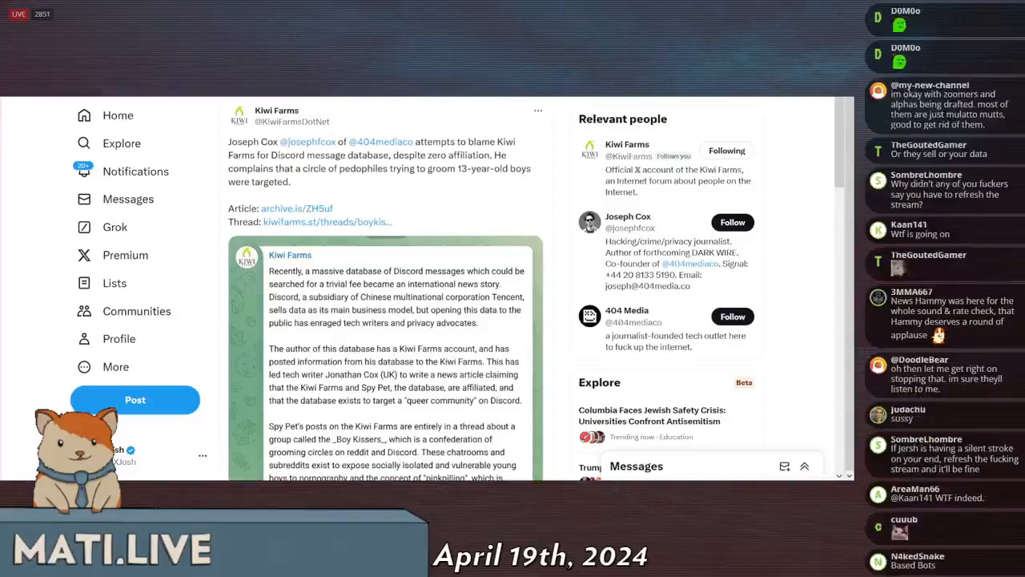
pyautogui.scroll(-3)
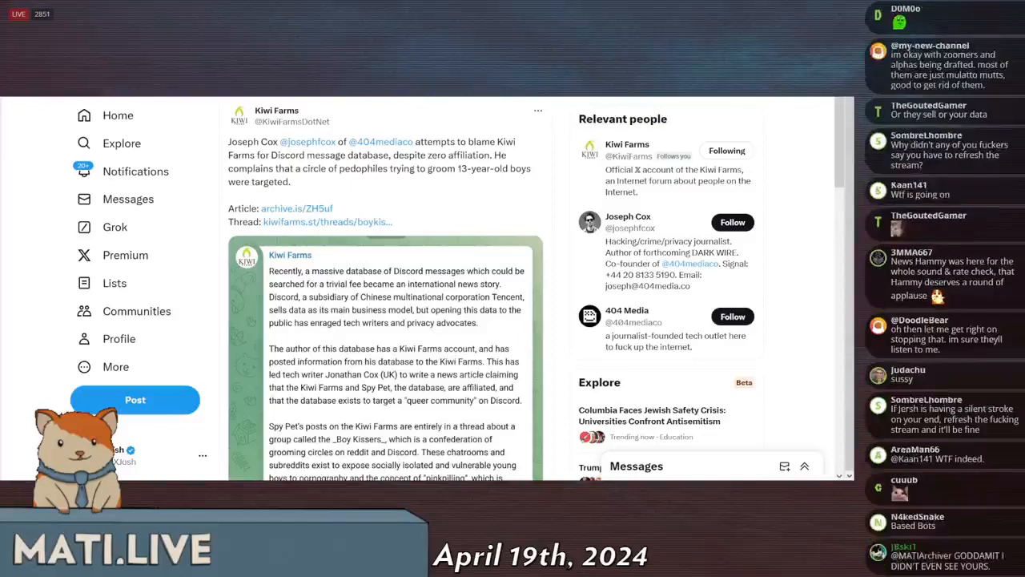
pyautogui.scroll(-3)
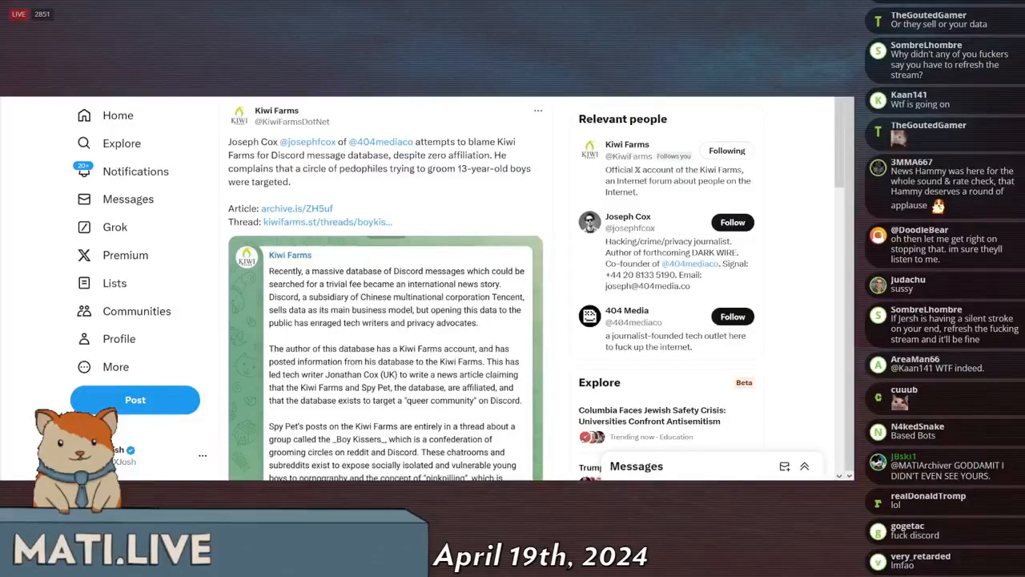
pyautogui.scroll(-3)
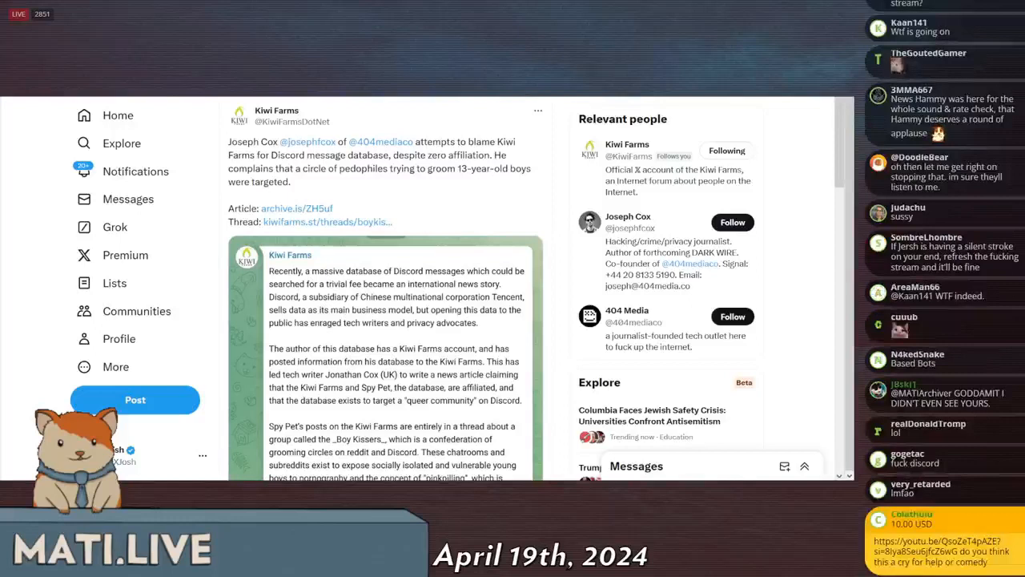
pyautogui.scroll(-3)
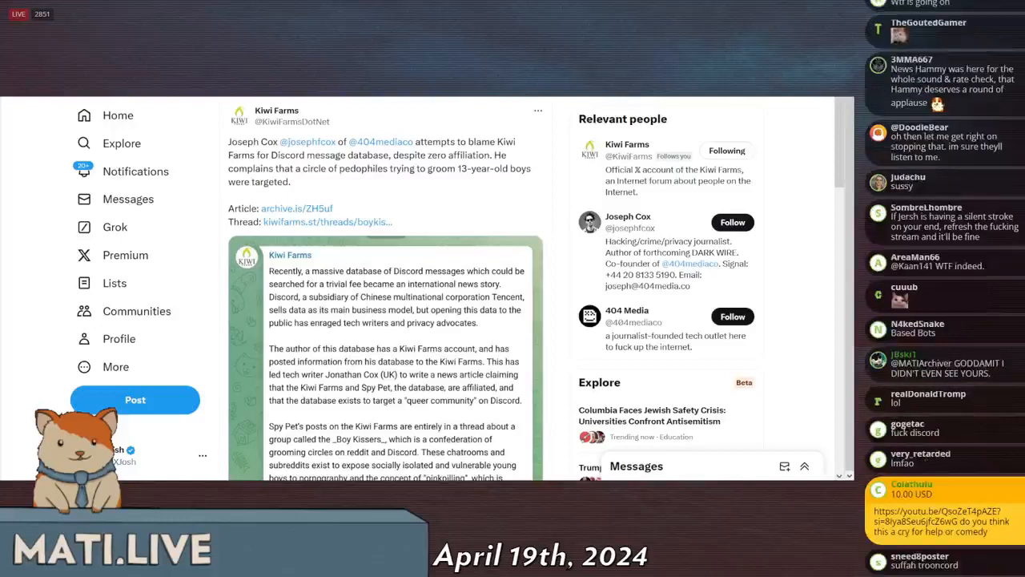
pyautogui.scroll(-3)
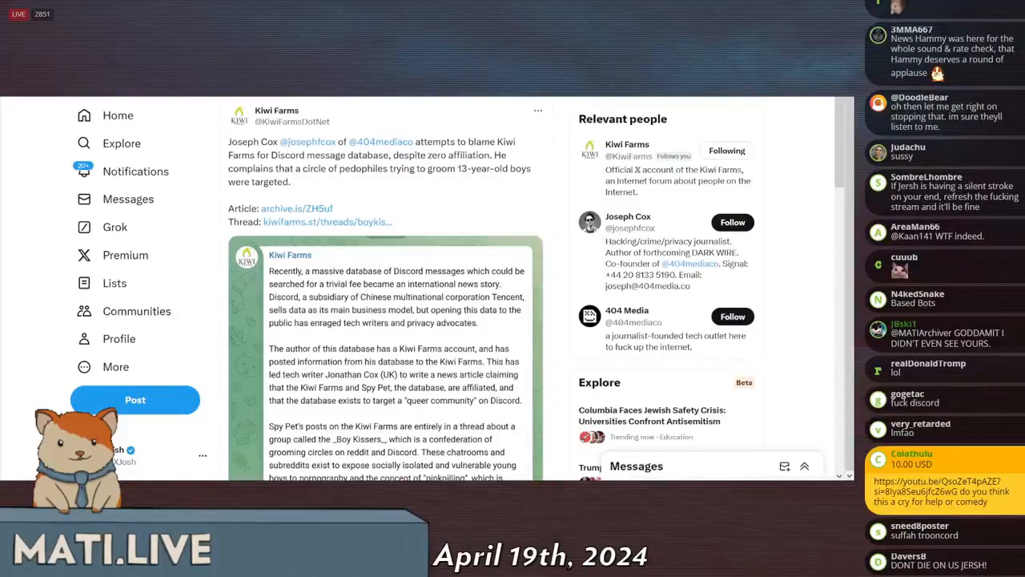
pyautogui.scroll(-3)
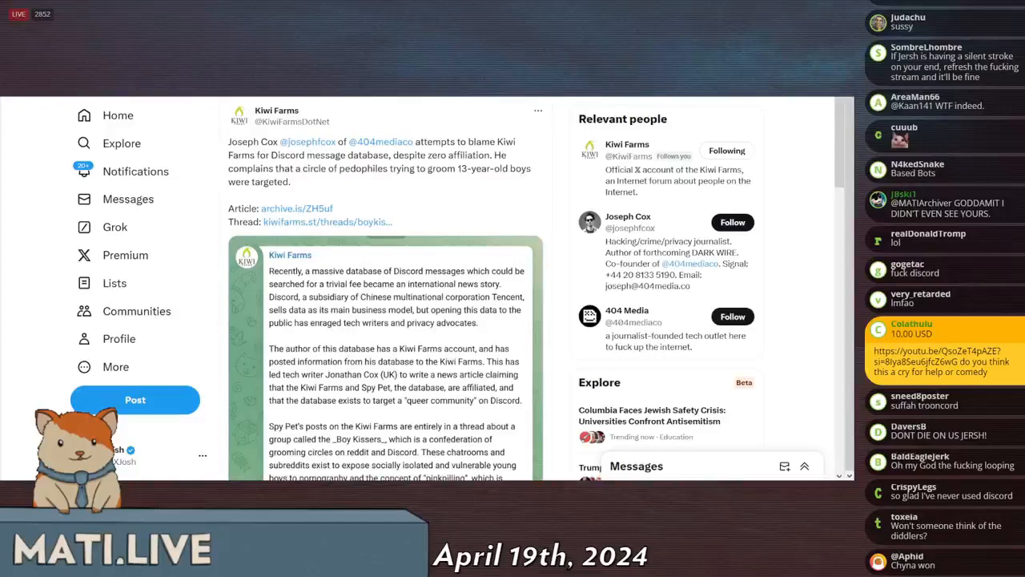
pyautogui.scroll(-3)
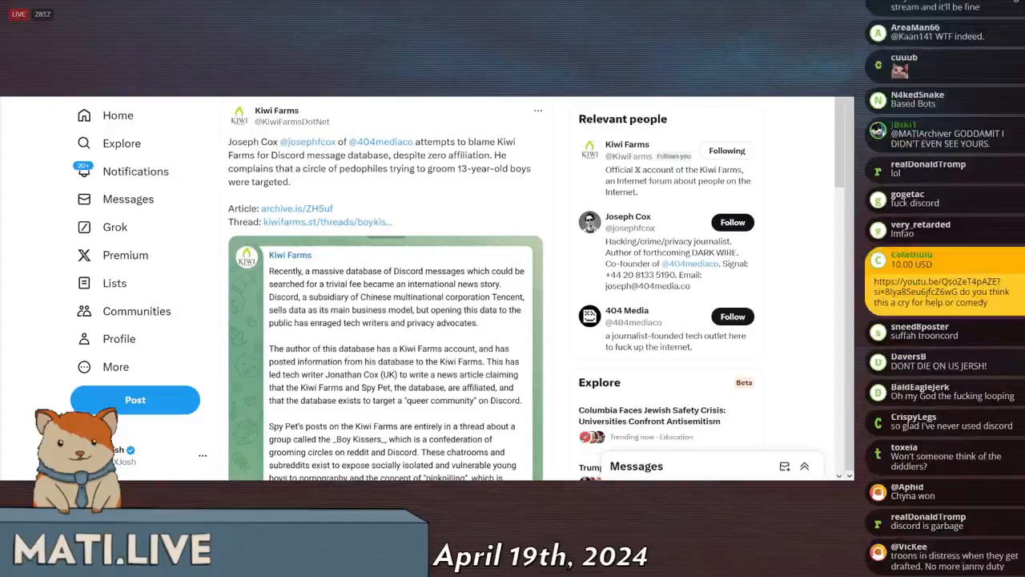
pyautogui.scroll(-3)
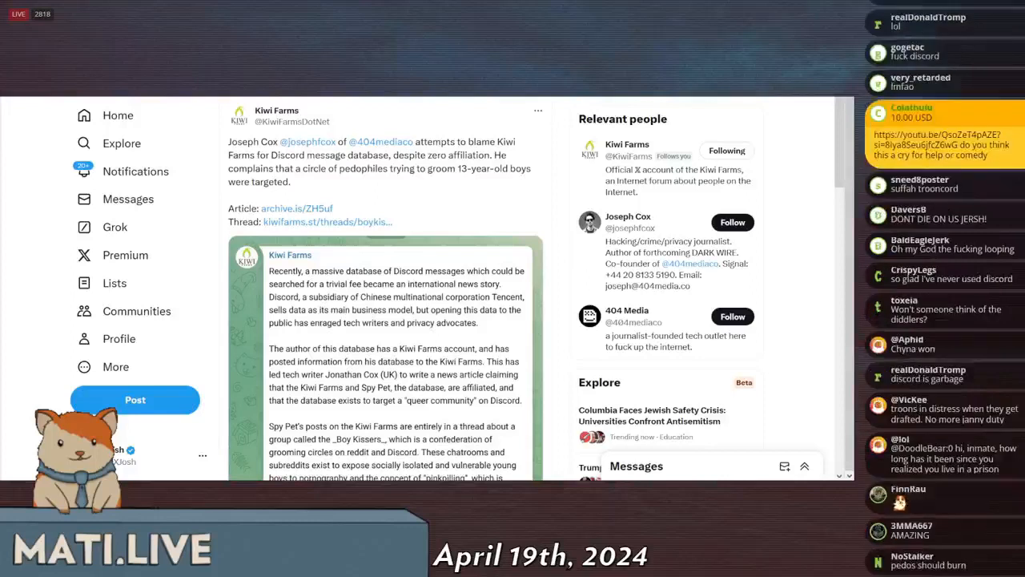
# - Continue down the opening post to overview sections like 'The shattering of r/boykisser' and 'Silly chatroom'
pyautogui.scroll(-3)
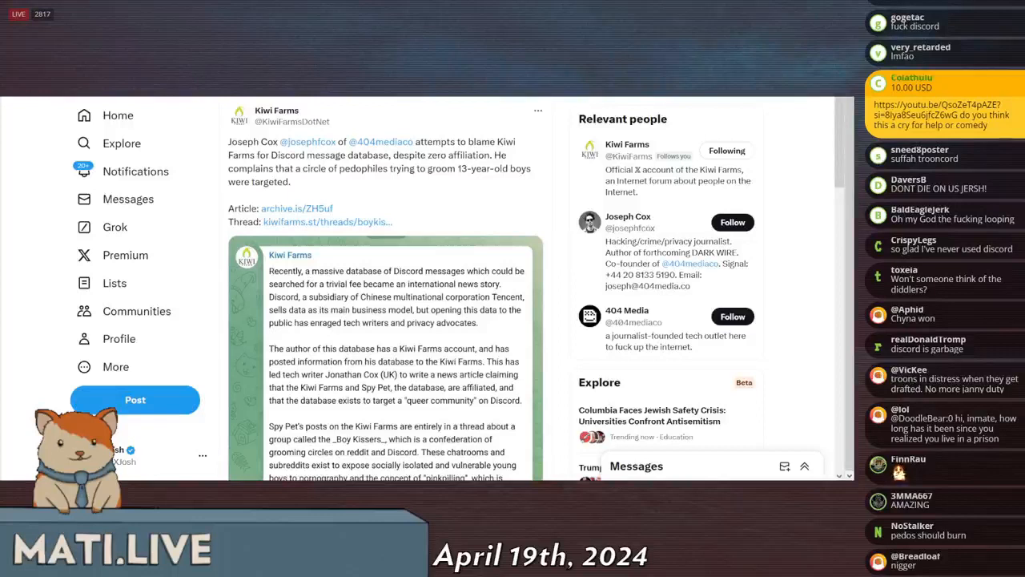
pyautogui.scroll(-3)
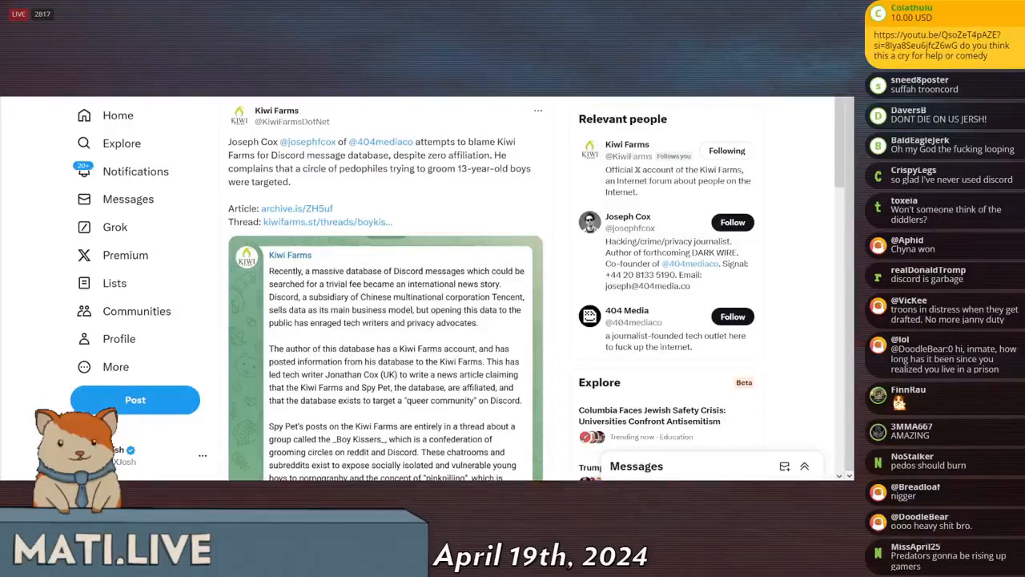
pyautogui.scroll(-3)
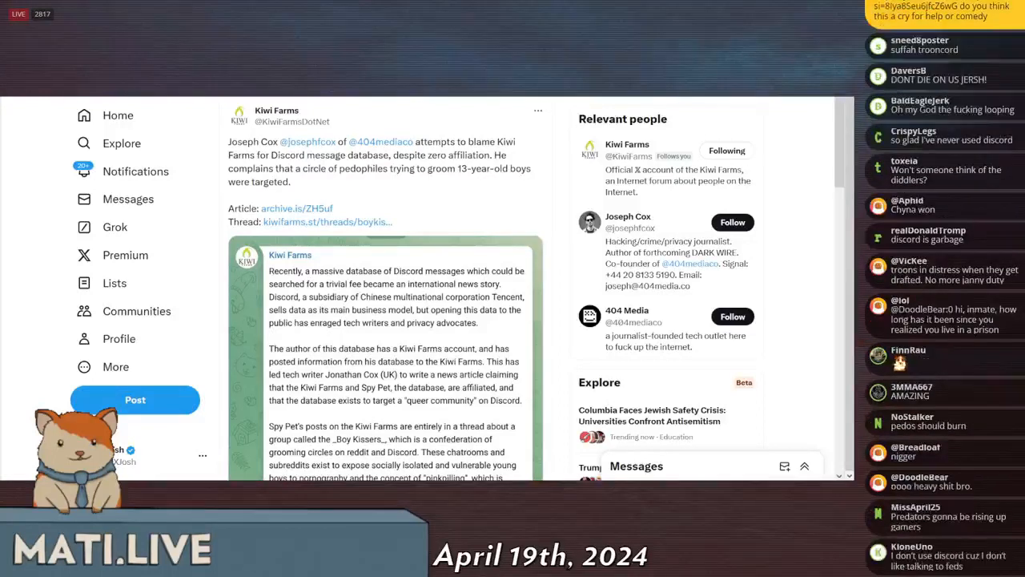
pyautogui.scroll(-3)
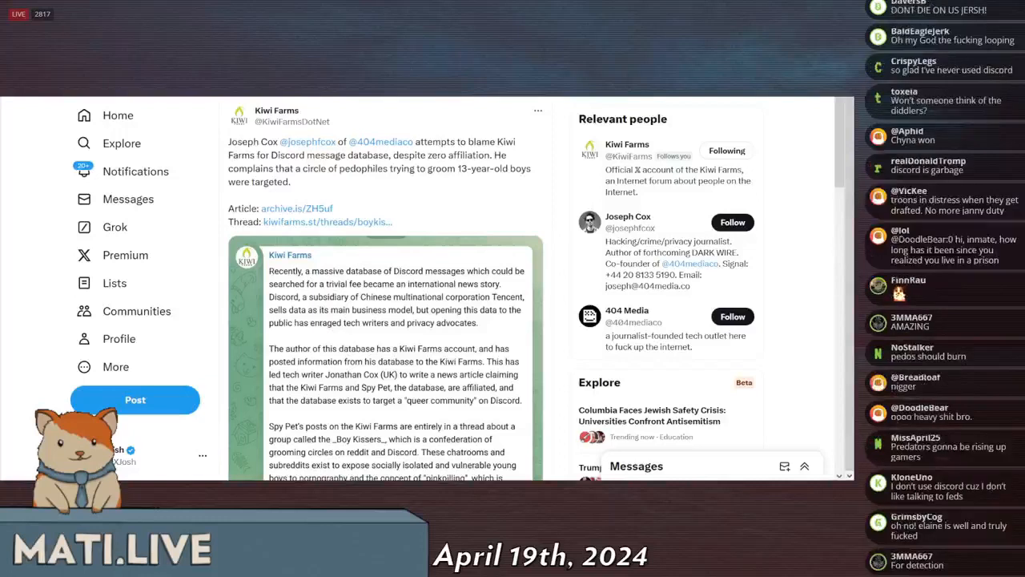
pyautogui.scroll(-3)
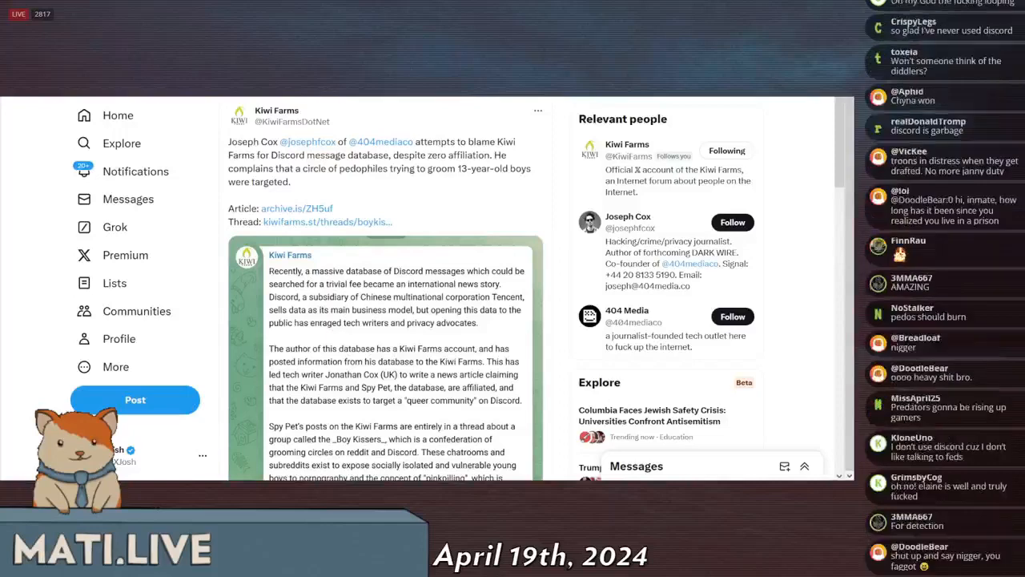
pyautogui.scroll(-3)
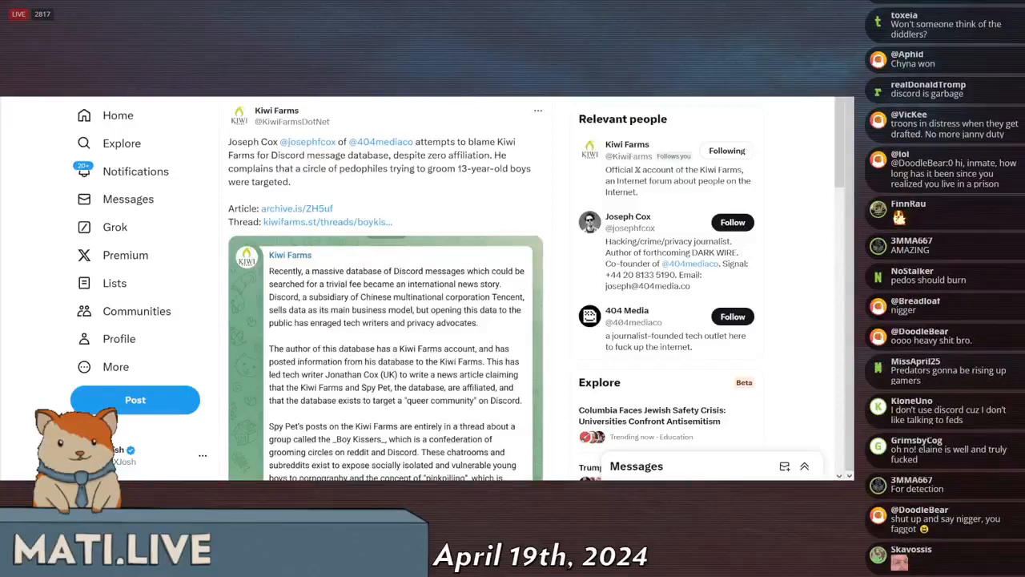
pyautogui.scroll(-3)
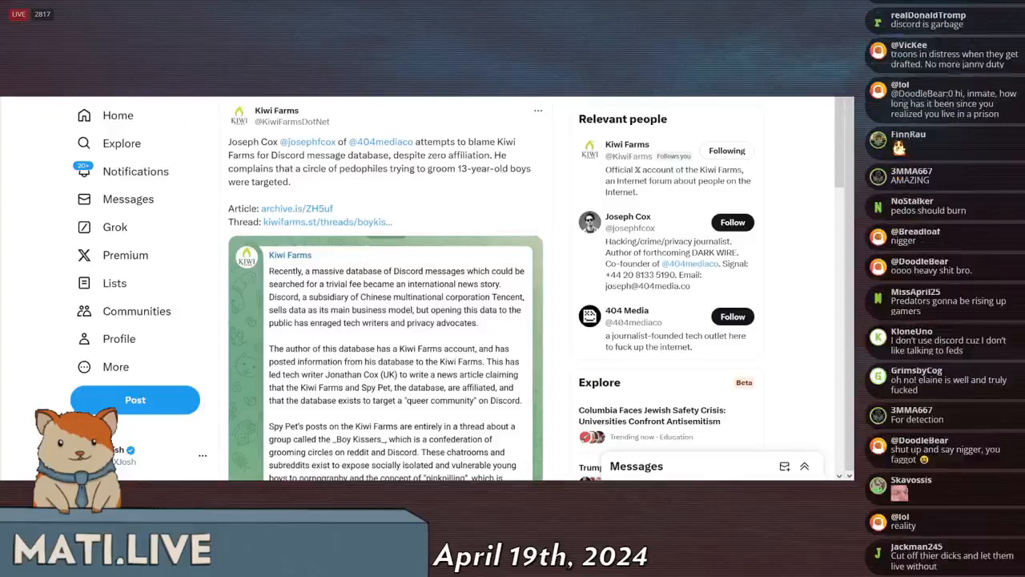
pyautogui.scroll(-3)
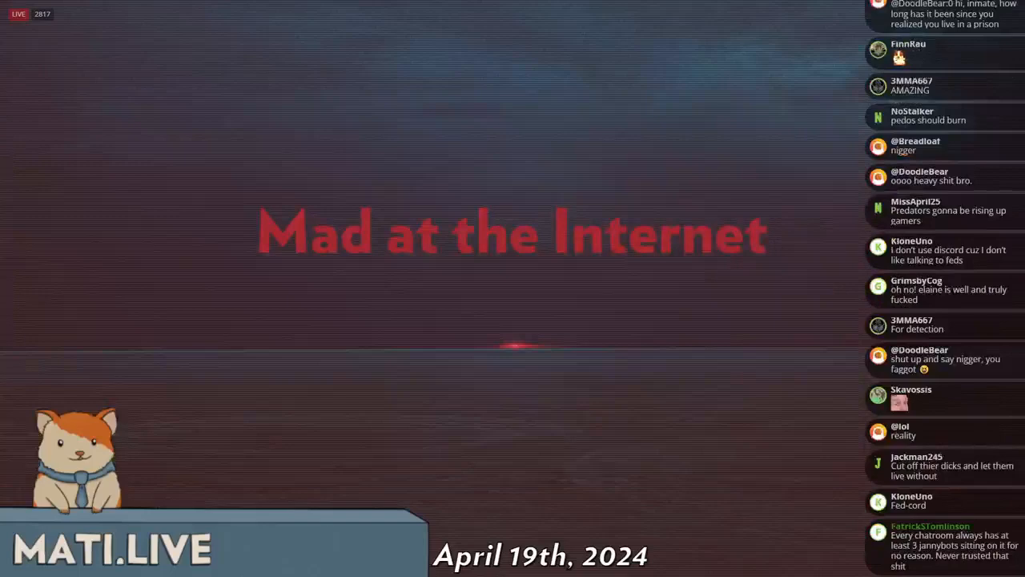
pyautogui.scroll(-3)
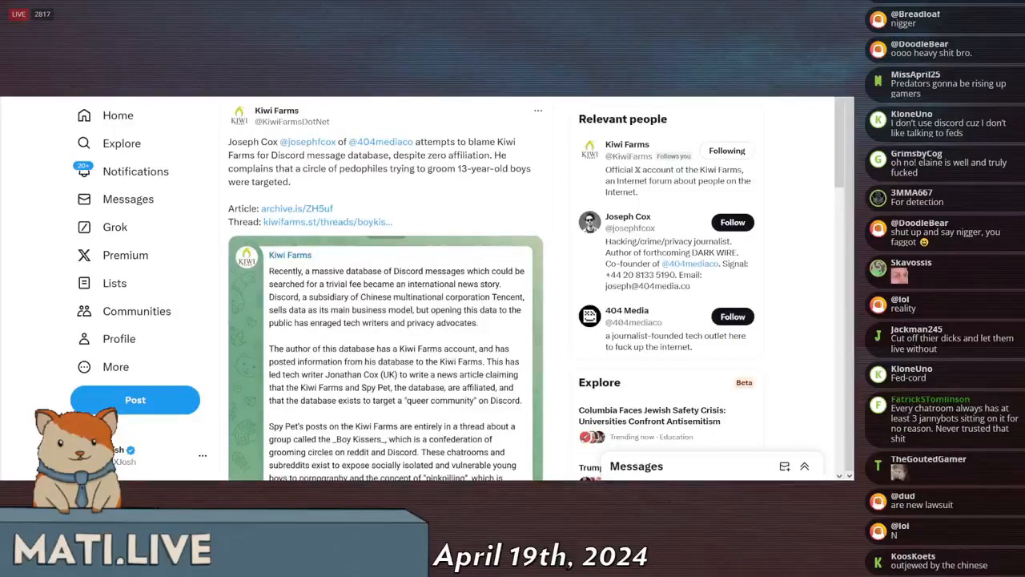
pyautogui.scroll(-3)
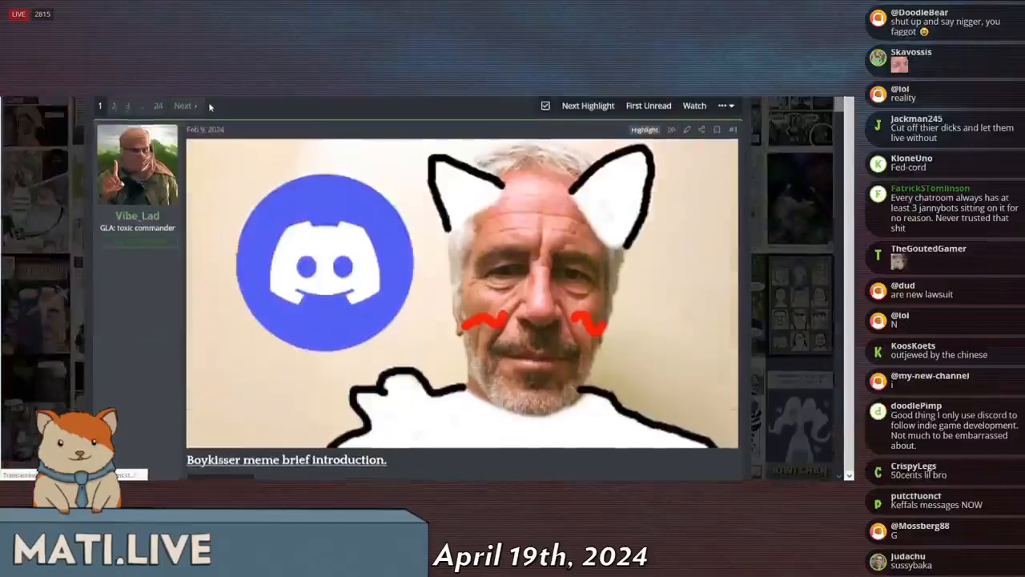
pyautogui.scroll(-3)
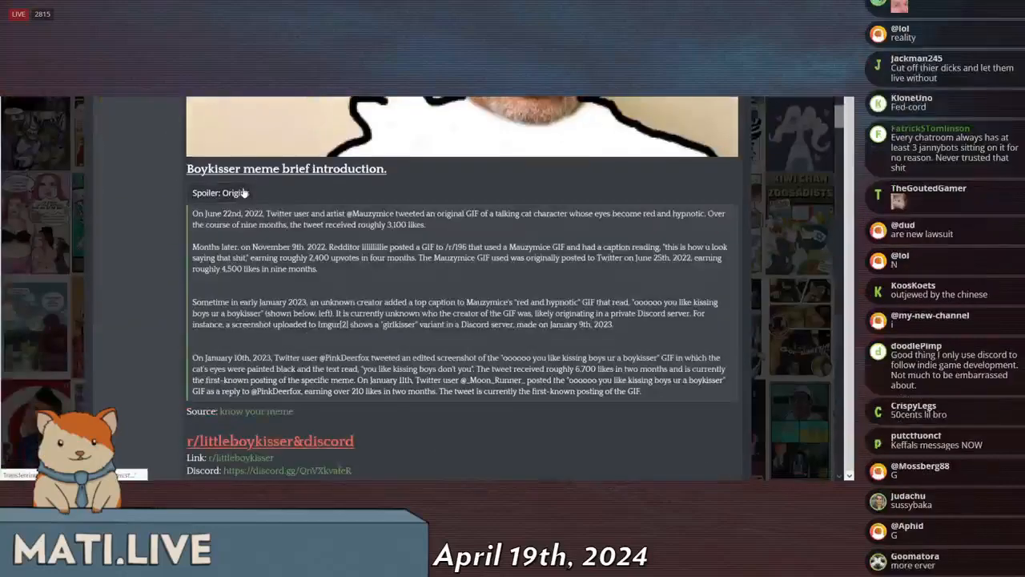
pyautogui.scroll(3)
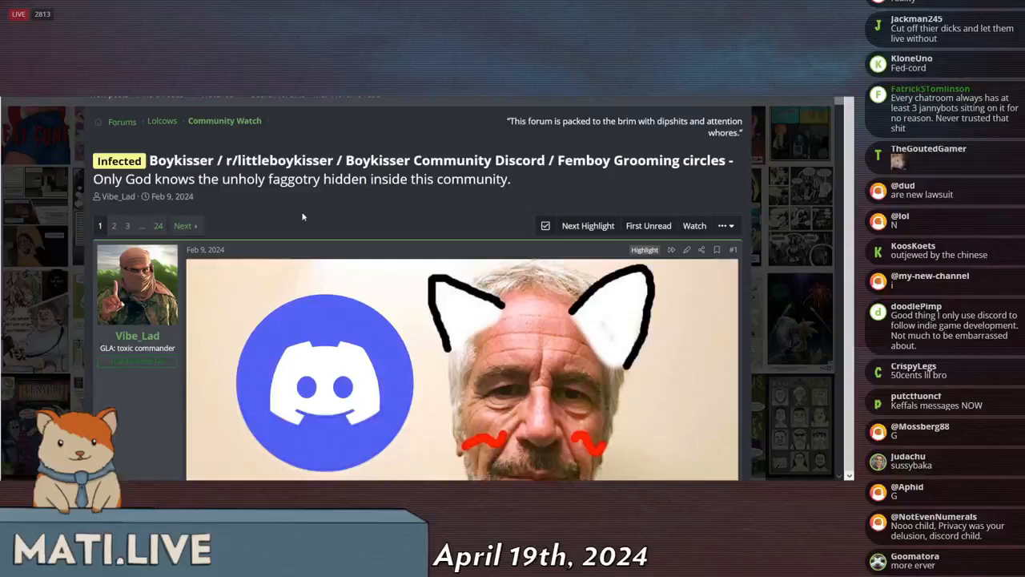
pyautogui.scroll(-3)
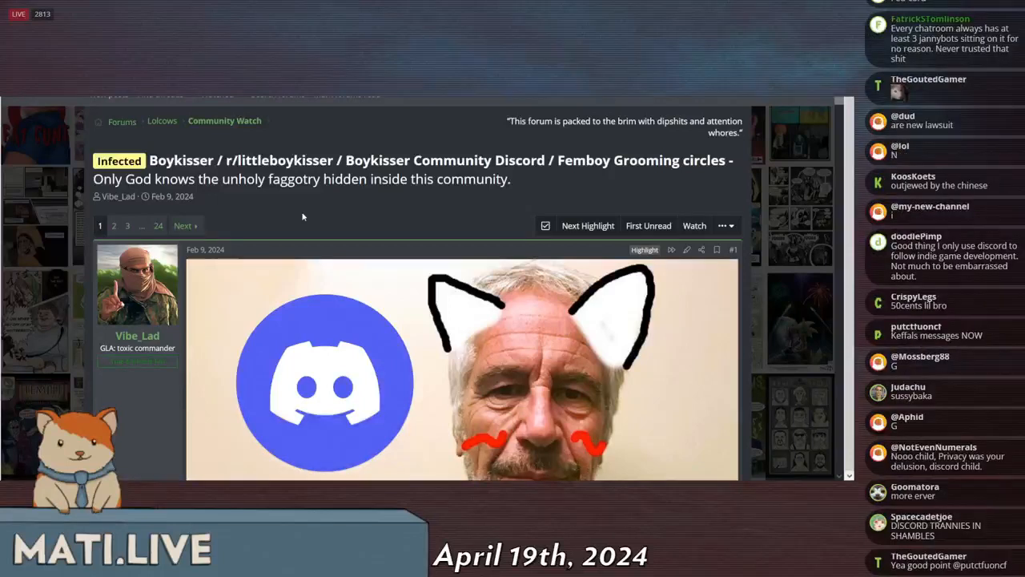
pyautogui.scroll(-3)
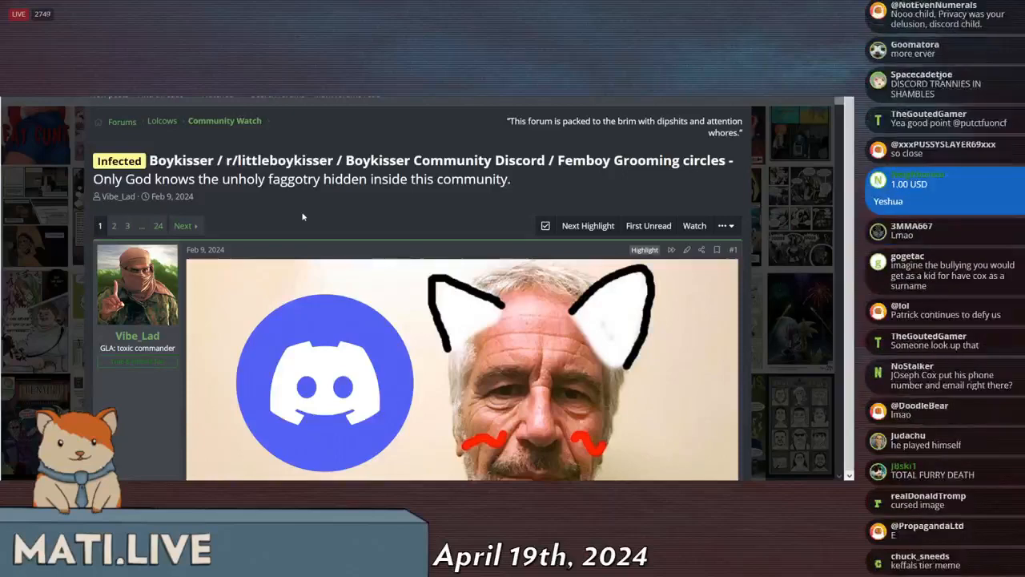
pyautogui.scroll(-3)
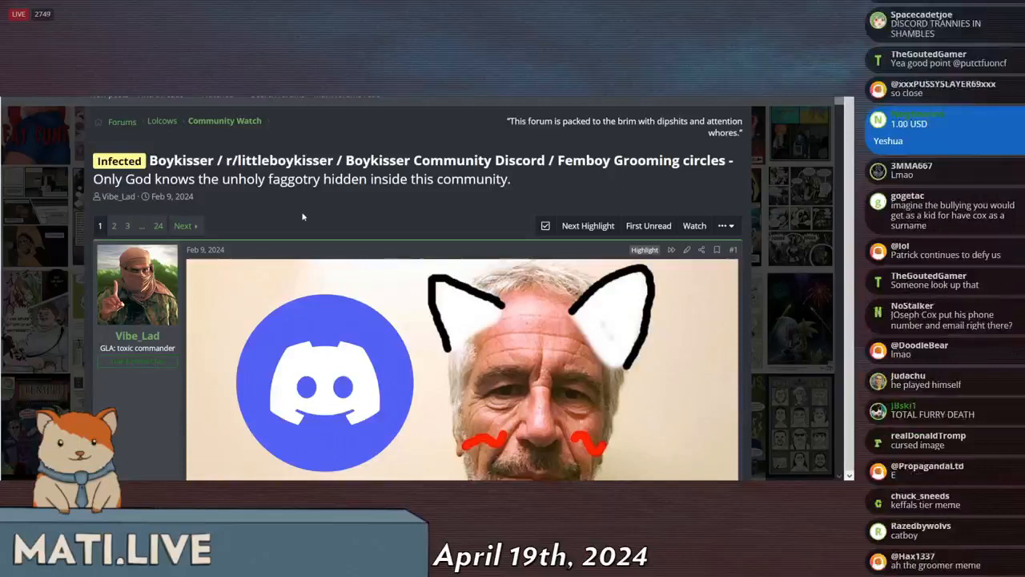
pyautogui.scroll(-3)
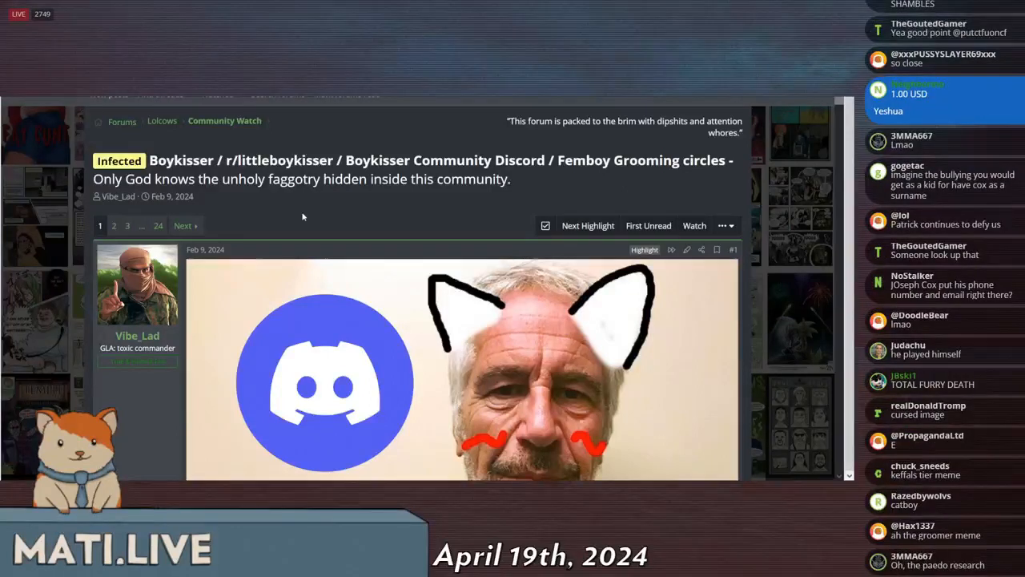
pyautogui.scroll(-3)
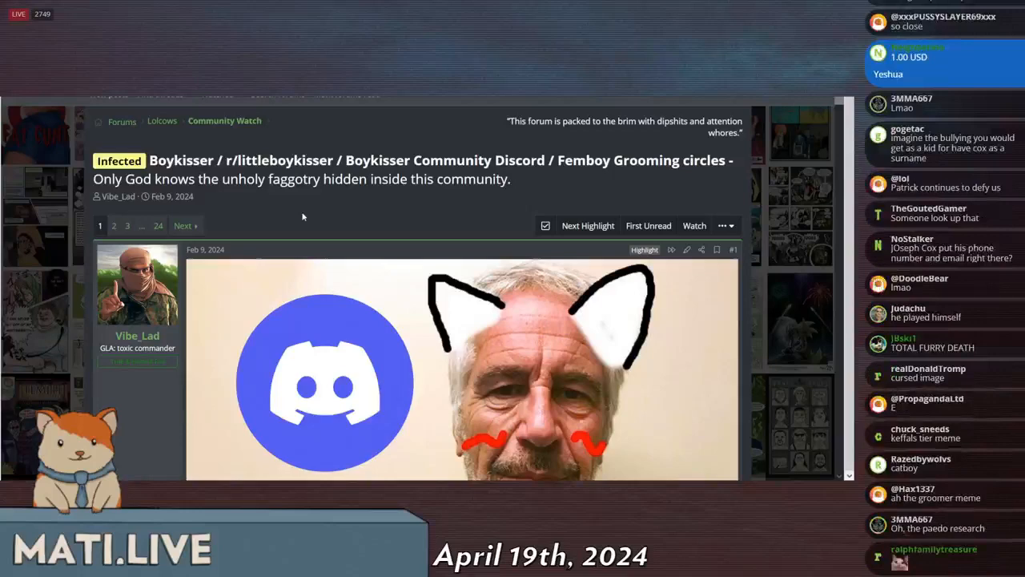
pyautogui.scroll(-3)
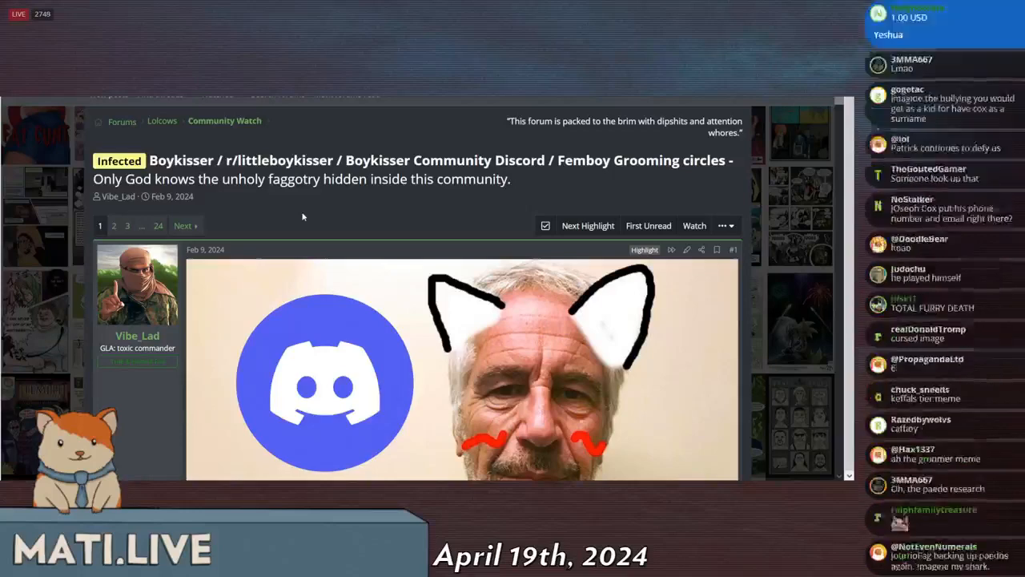
pyautogui.scroll(-3)
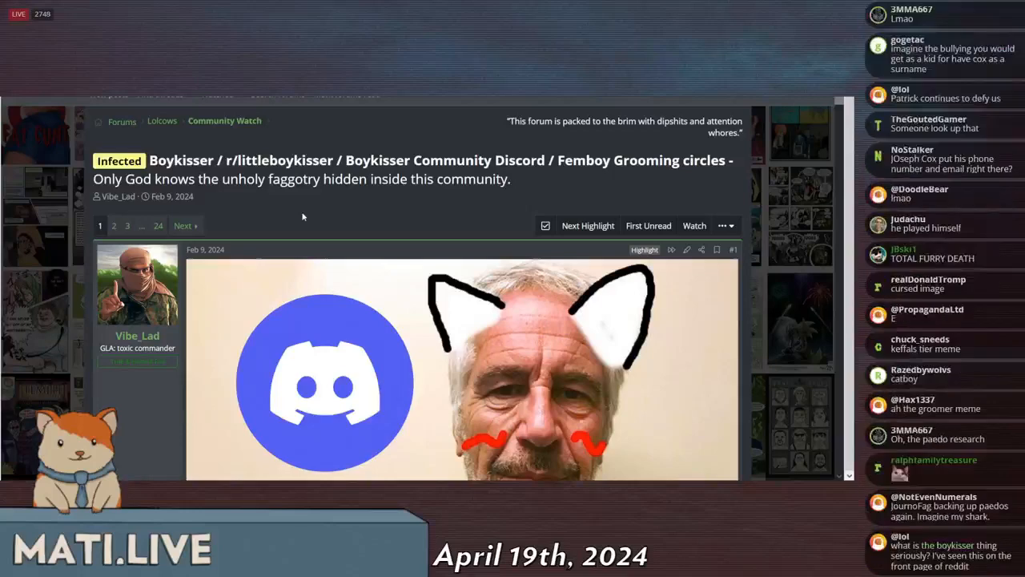
pyautogui.scroll(-3)
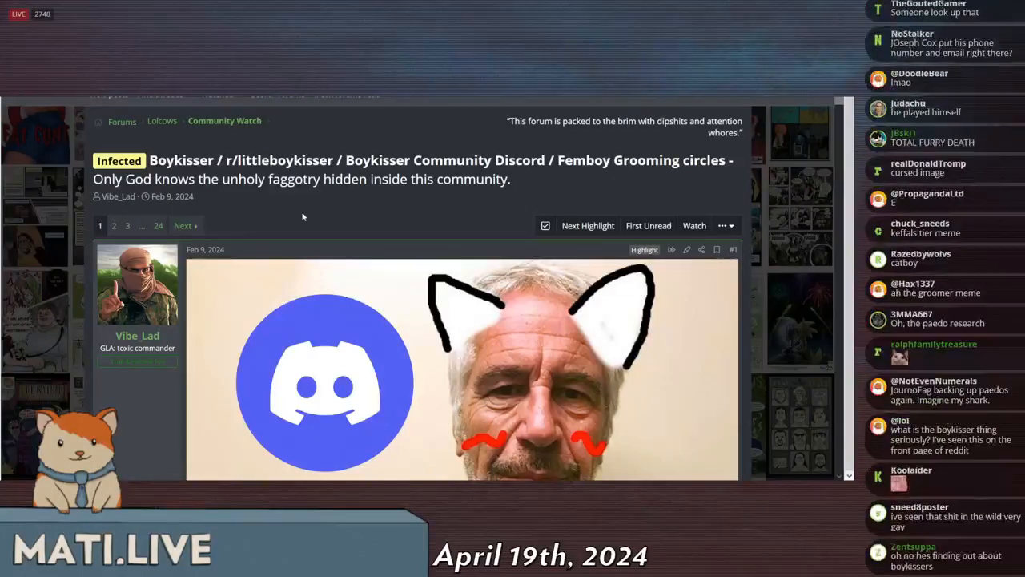
pyautogui.scroll(-3)
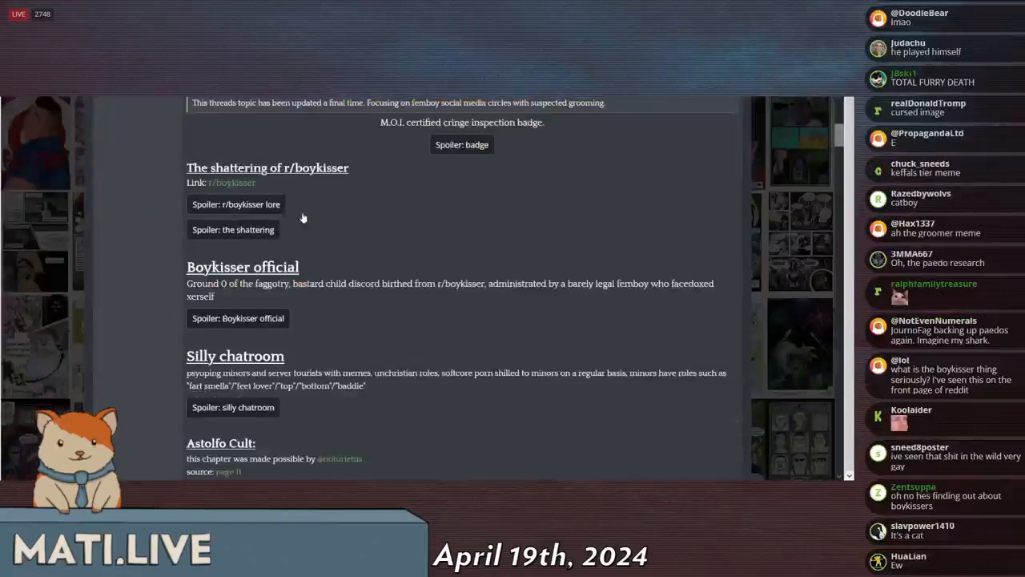
# - Scroll past the disclaimer to read the Boykisser official and Silly chatroom Discord server sections
pyautogui.scroll(-3)
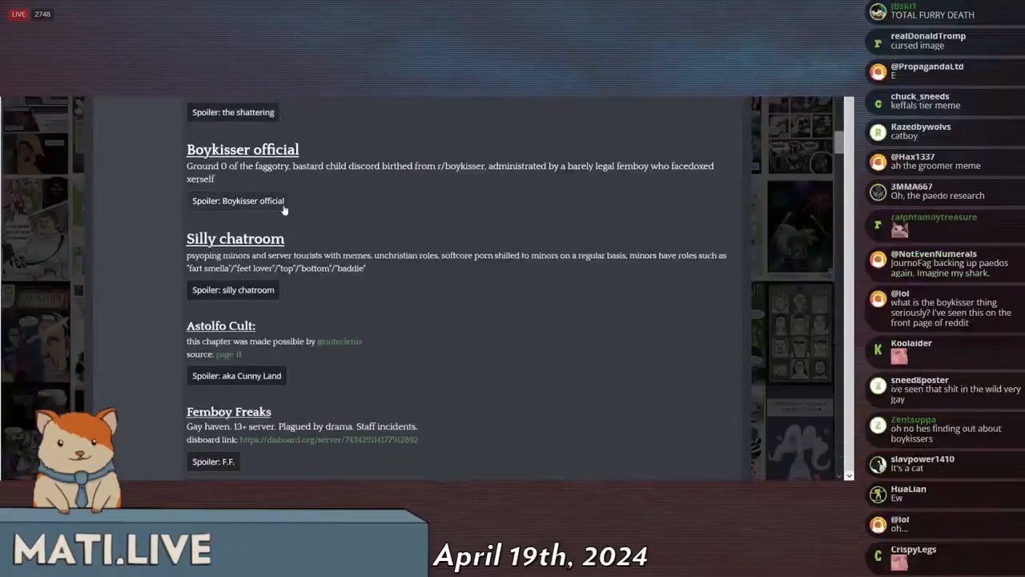
pyautogui.scroll(-3)
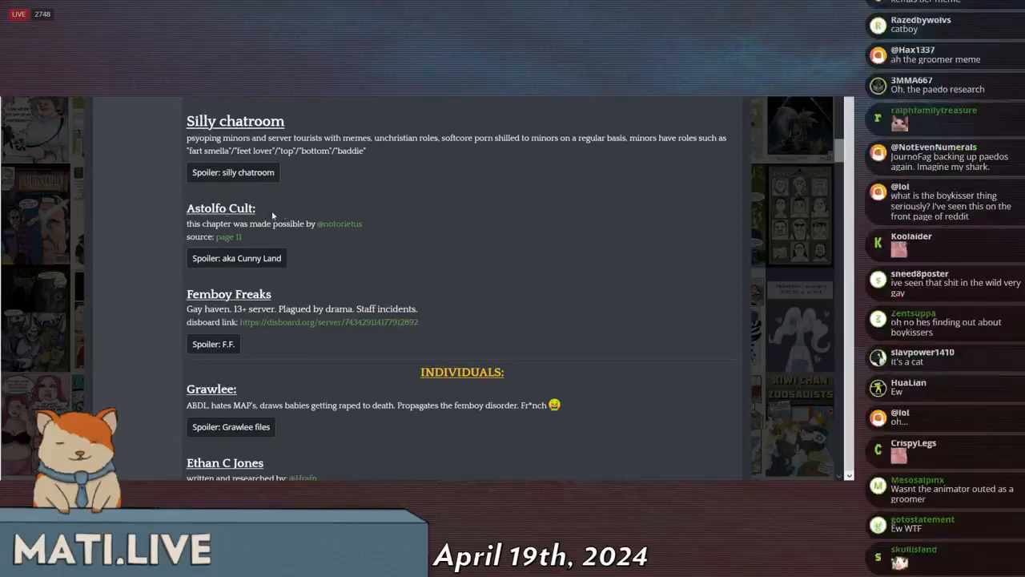
pyautogui.moveTo(253, 279)
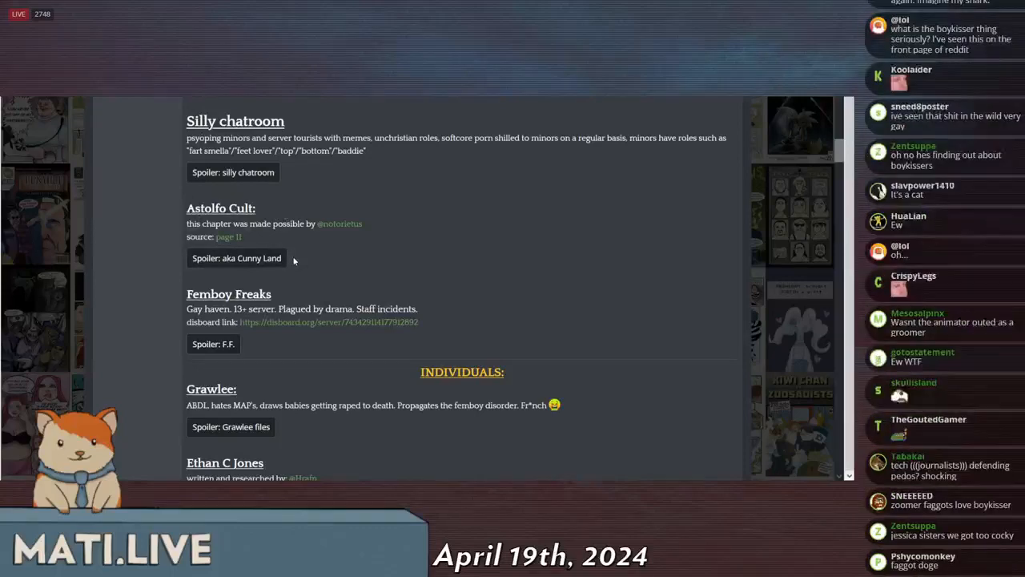
pyautogui.scroll(-3)
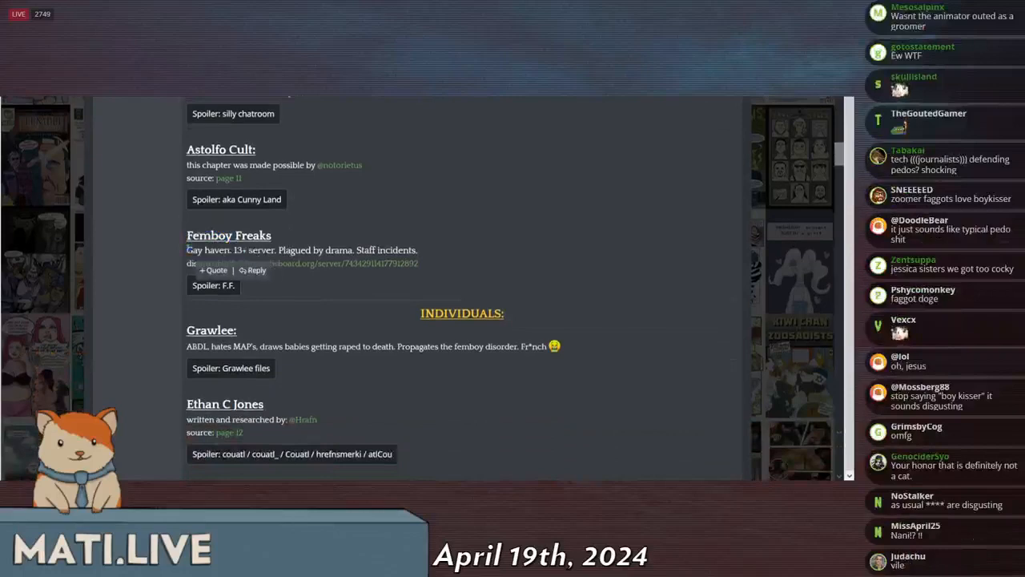
pyautogui.scroll(3)
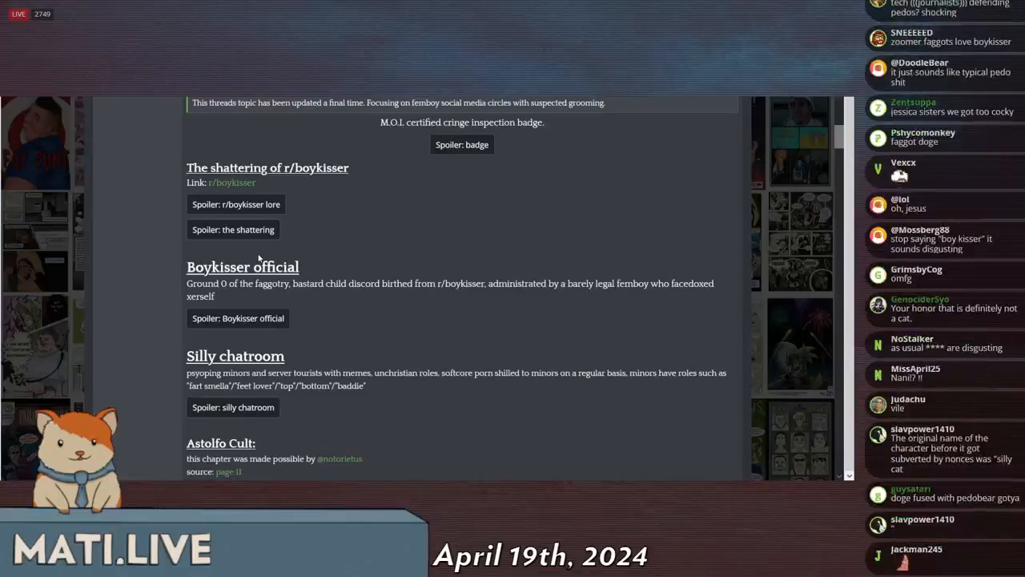
pyautogui.scroll(-3)
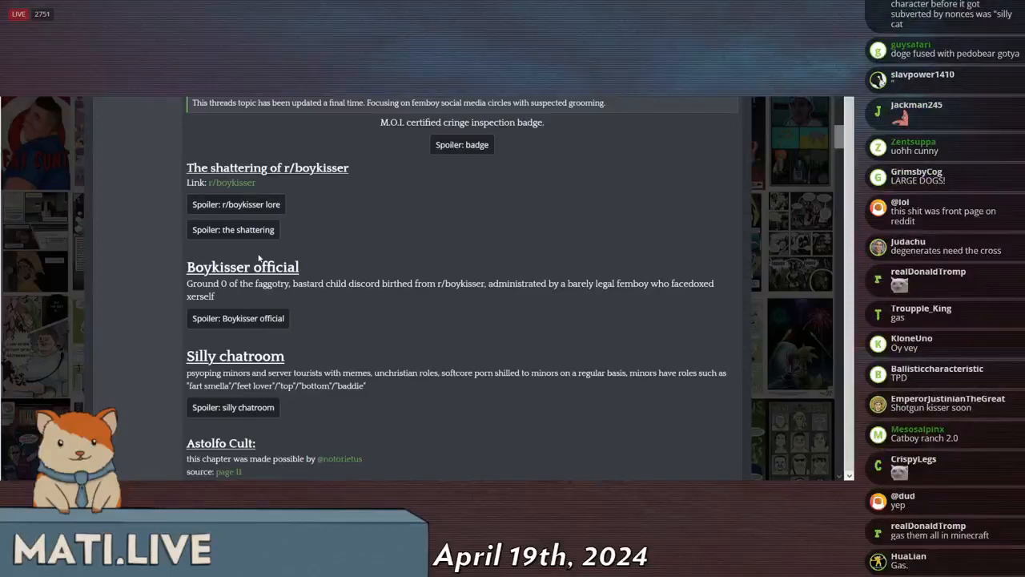
pyautogui.scroll(3)
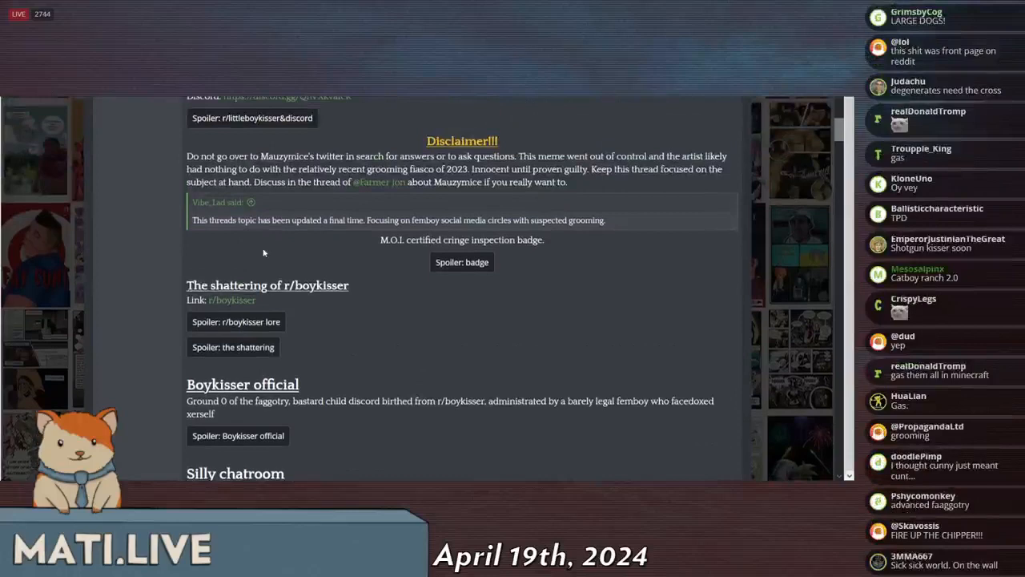
pyautogui.scroll(3)
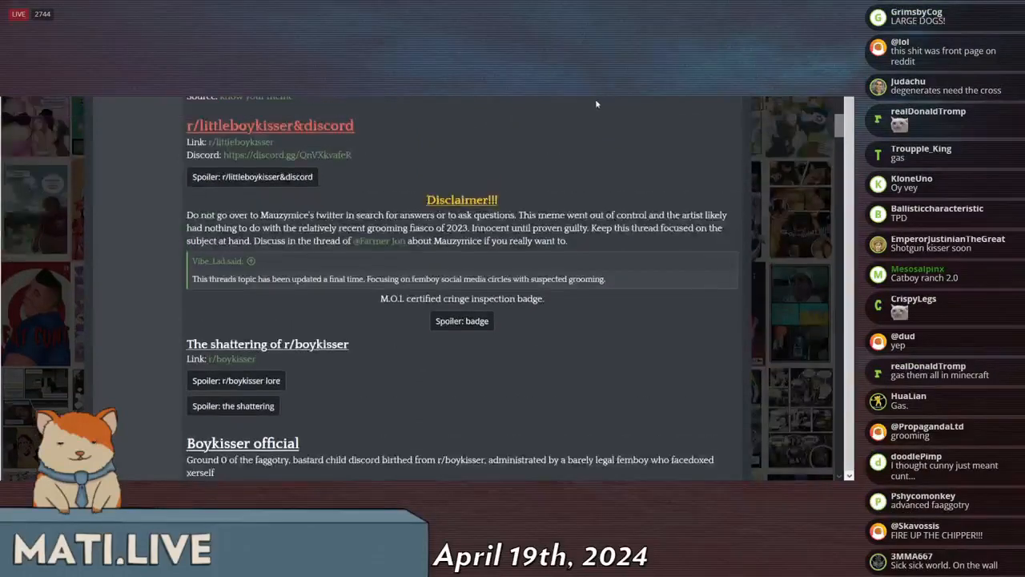
pyautogui.scroll(-3)
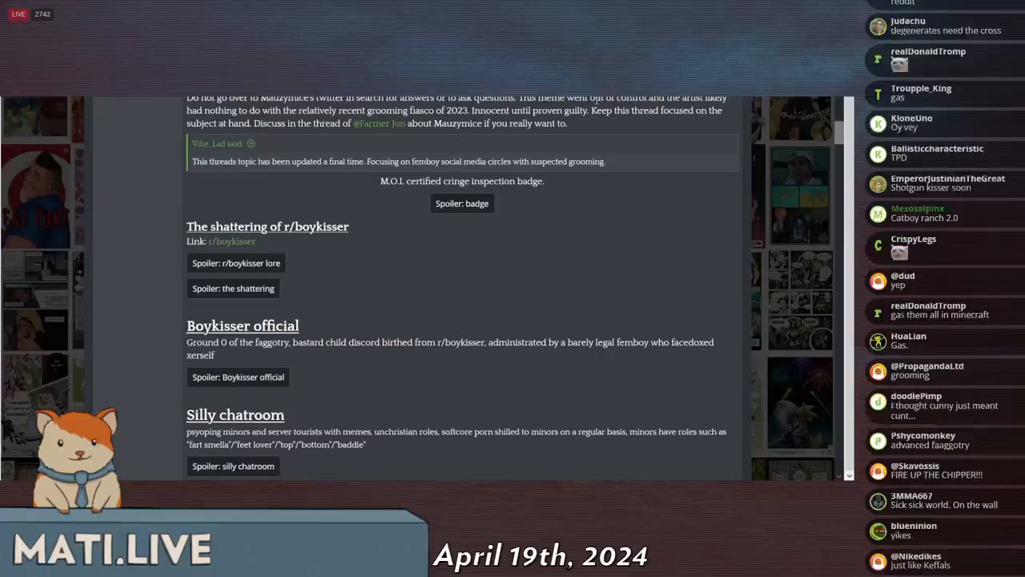
pyautogui.scroll(-3)
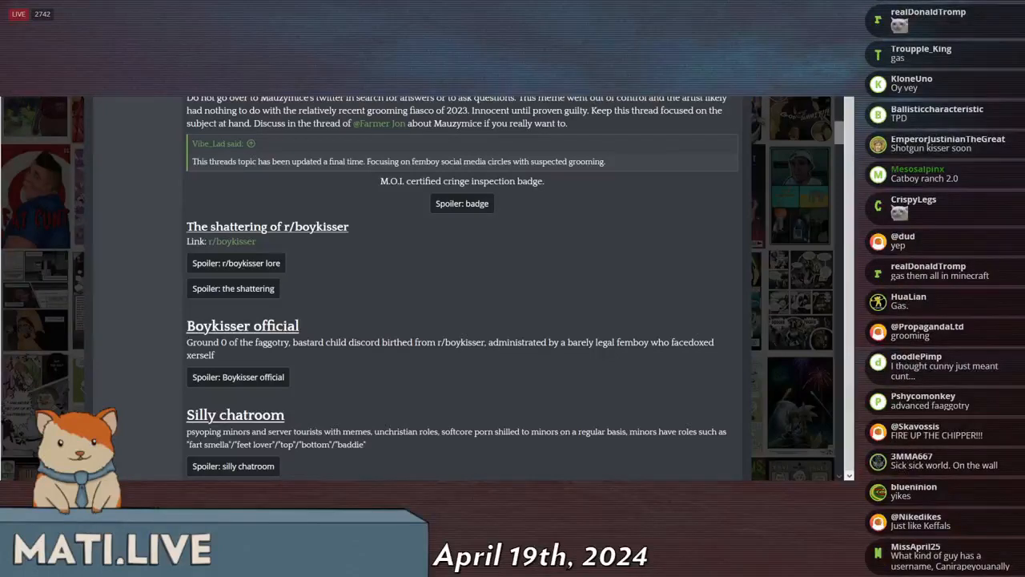
pyautogui.scroll(-3)
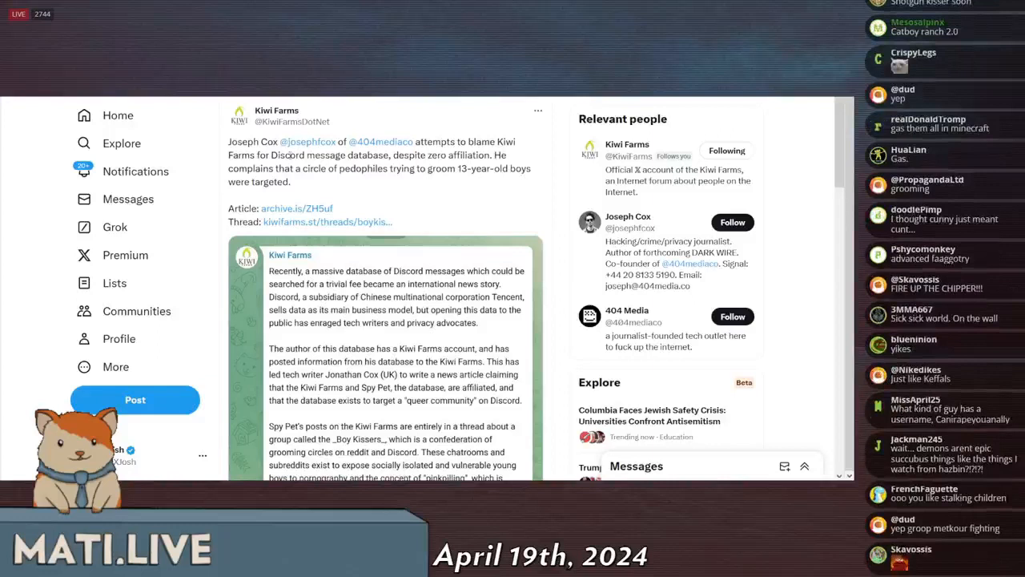
# - Review the Kiwi Farms post and follow its archive.is link to the archived Joseph Cox article
pyautogui.scroll(3)
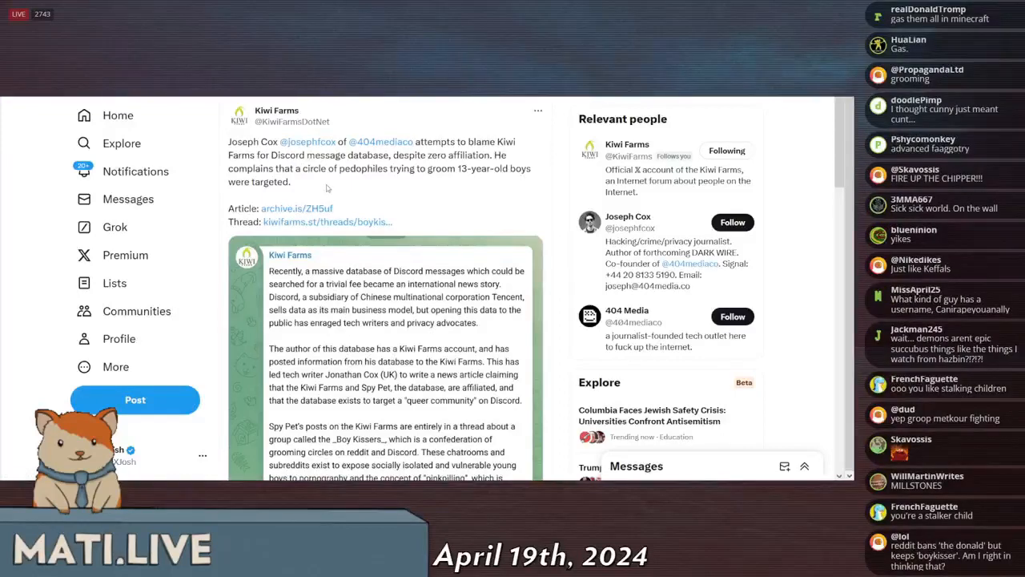
pyautogui.scroll(-3)
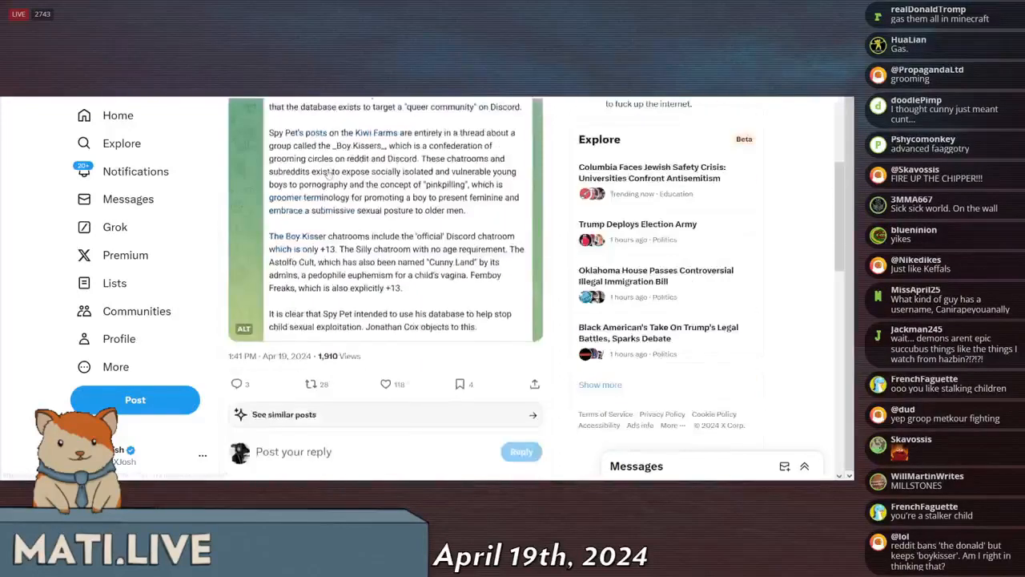
pyautogui.scroll(-3)
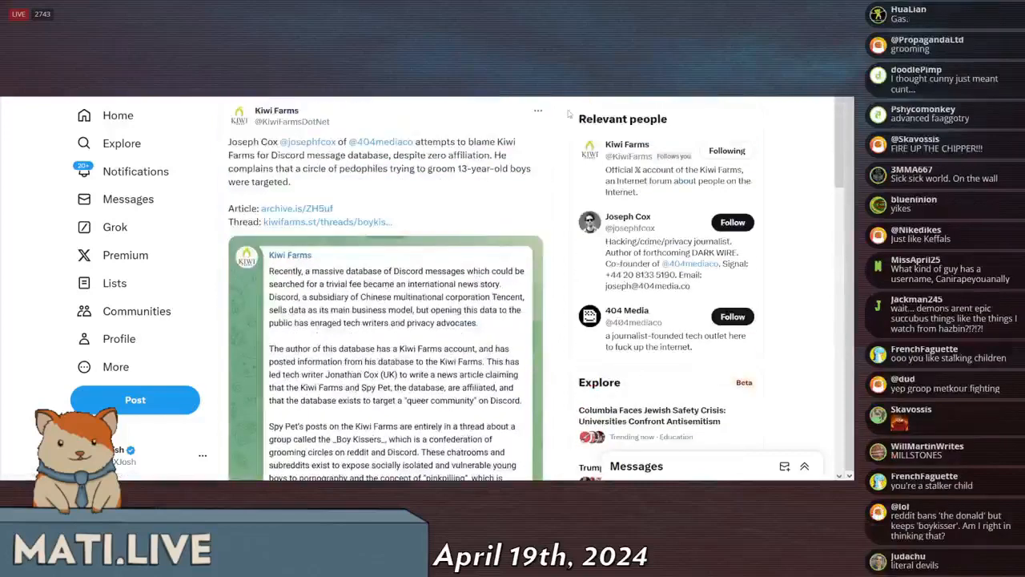
pyautogui.click(298, 208)
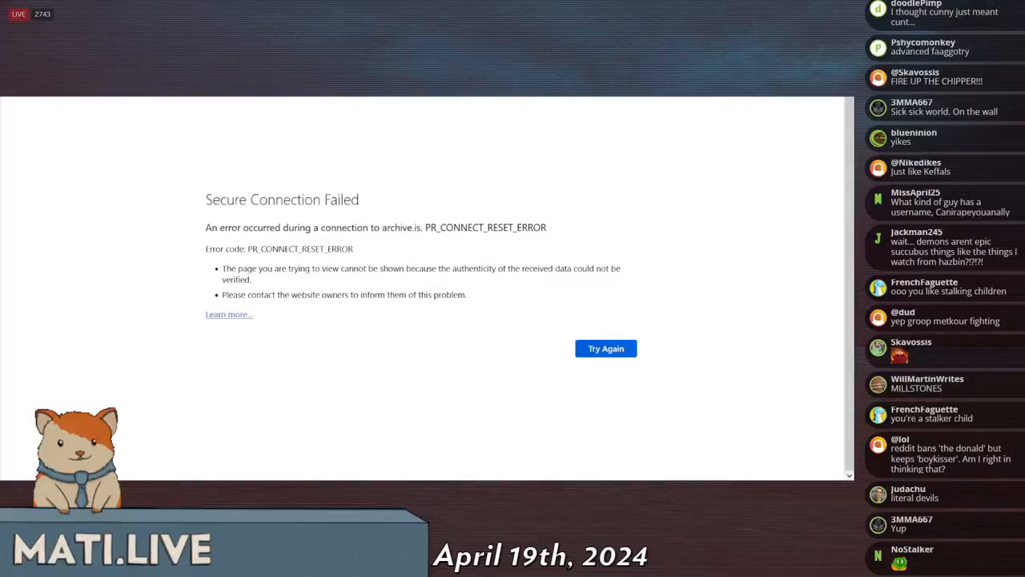
# - Leave the archive.is 'Secure Connection Failed' error page and return to X
pyautogui.click(605, 348)
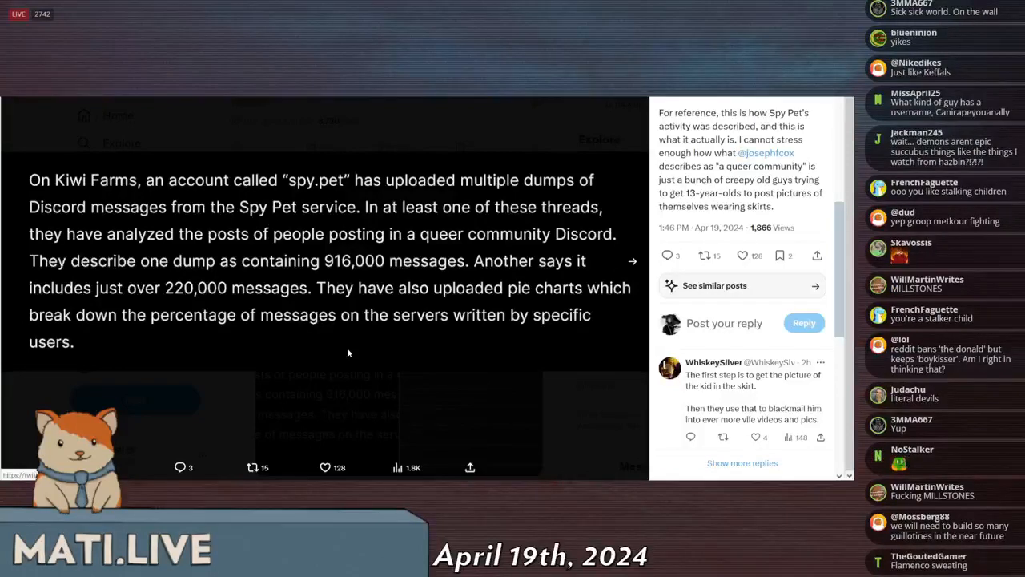
pyautogui.scroll(-3)
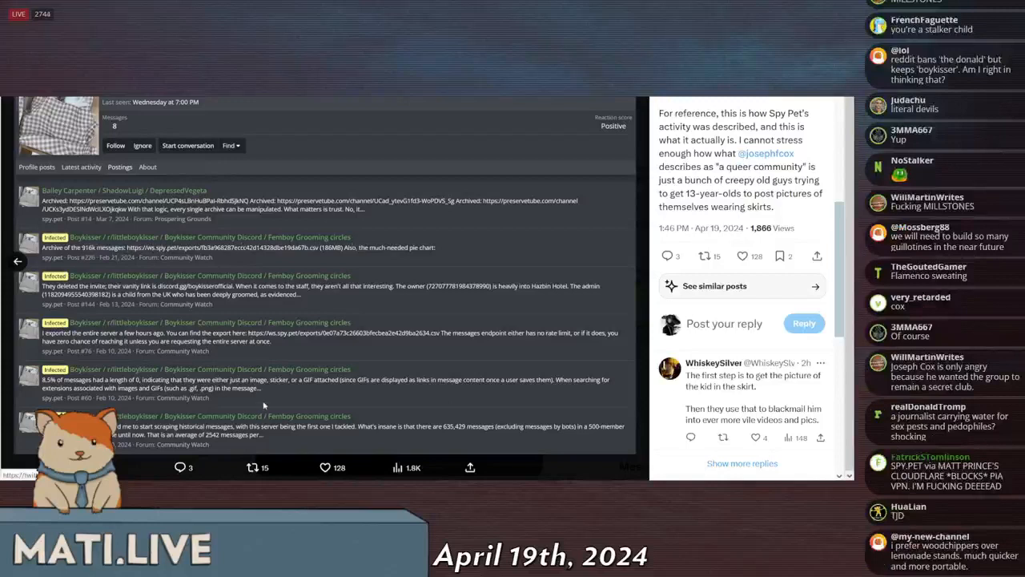
pyautogui.scroll(-3)
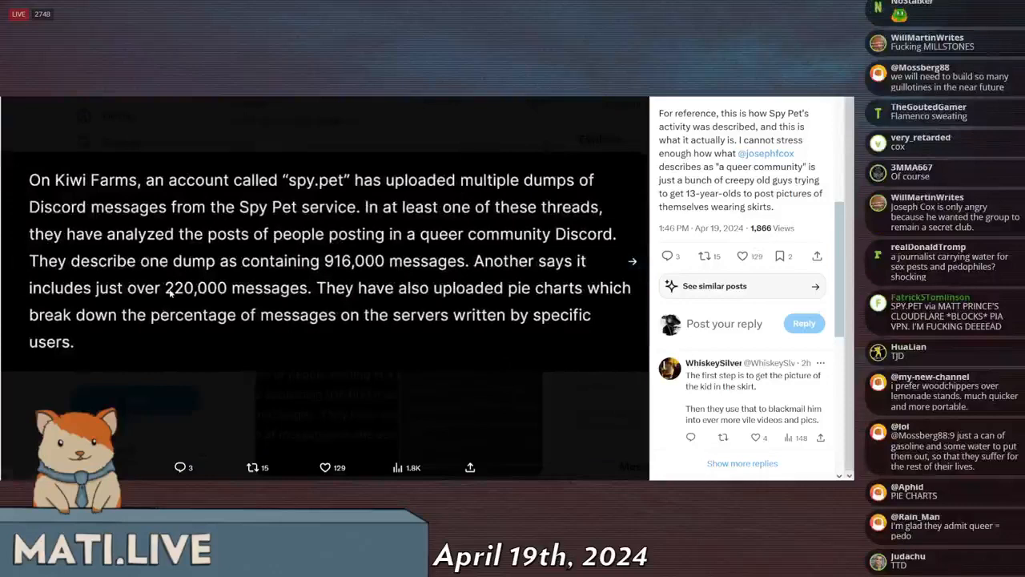
pyautogui.scroll(-3)
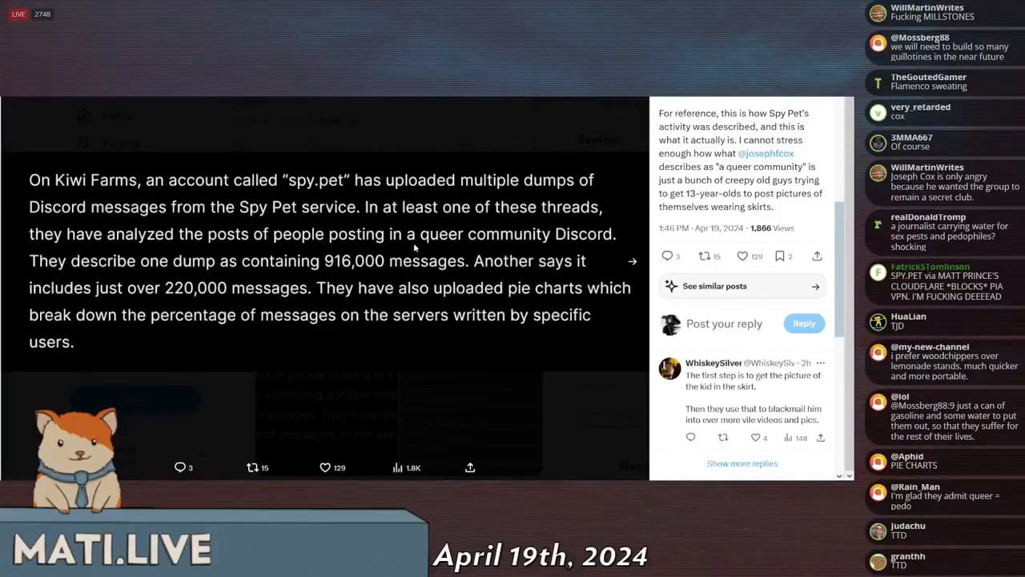
pyautogui.scroll(-3)
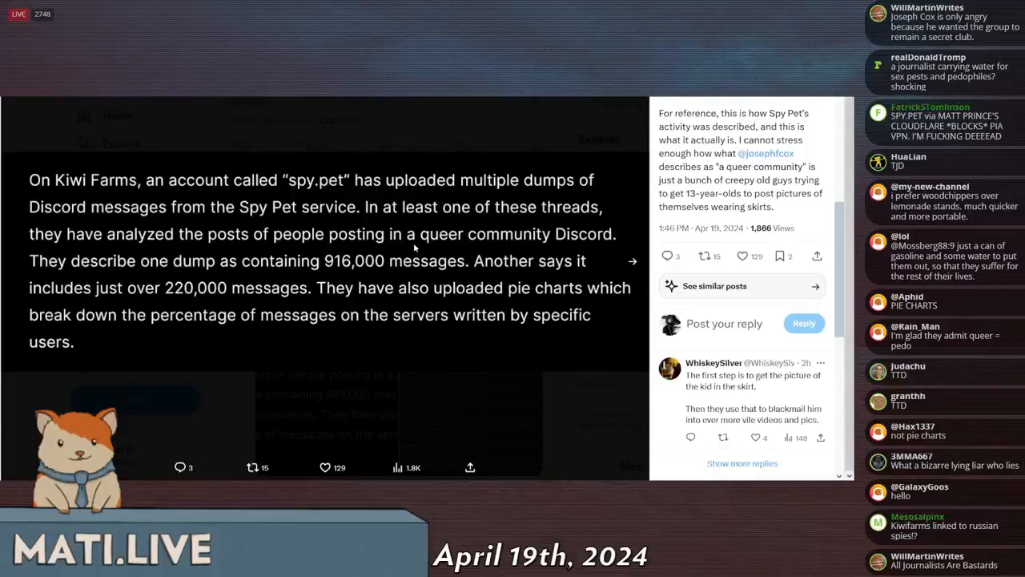
pyautogui.scroll(-3)
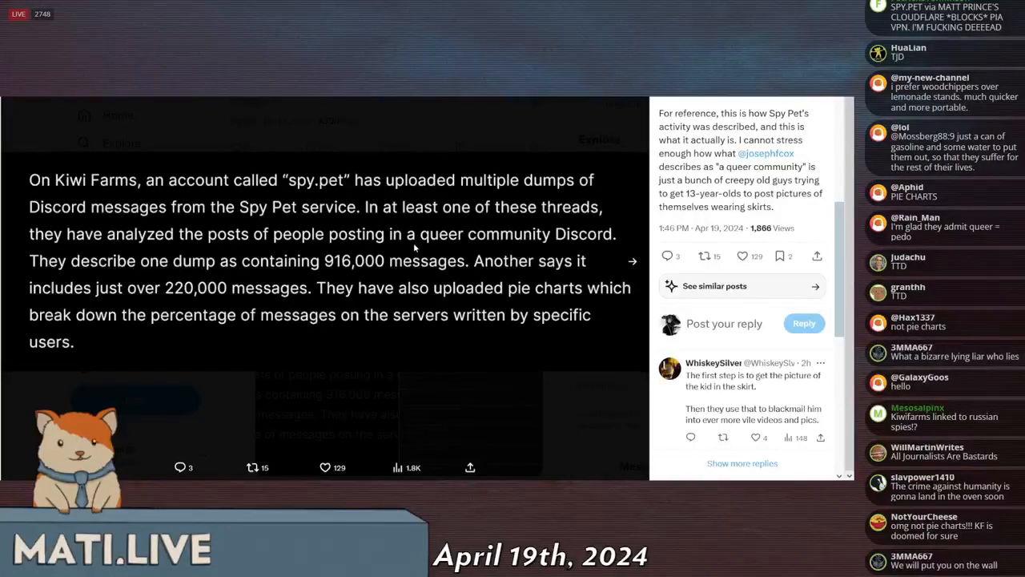
pyautogui.scroll(-3)
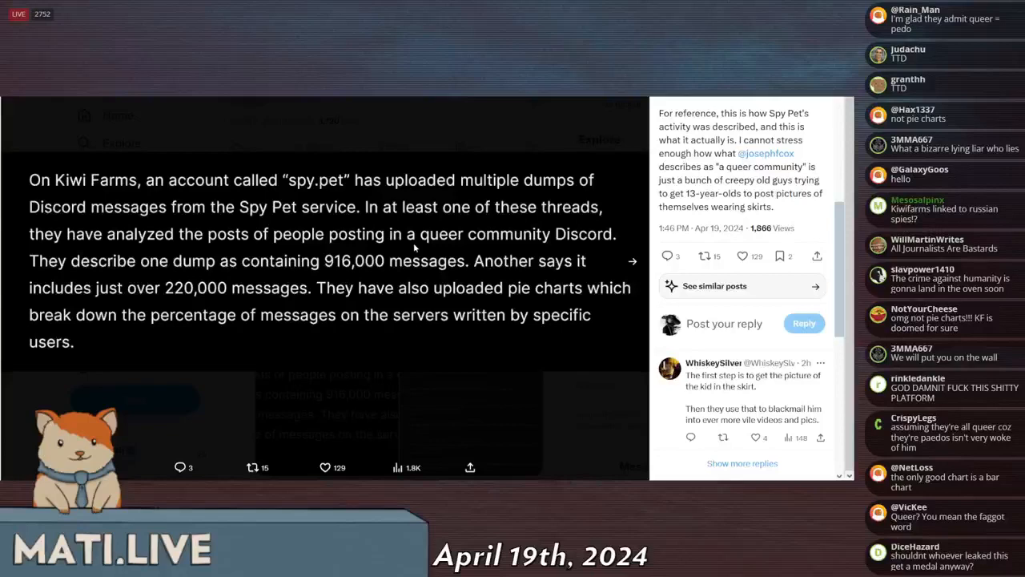
pyautogui.scroll(-3)
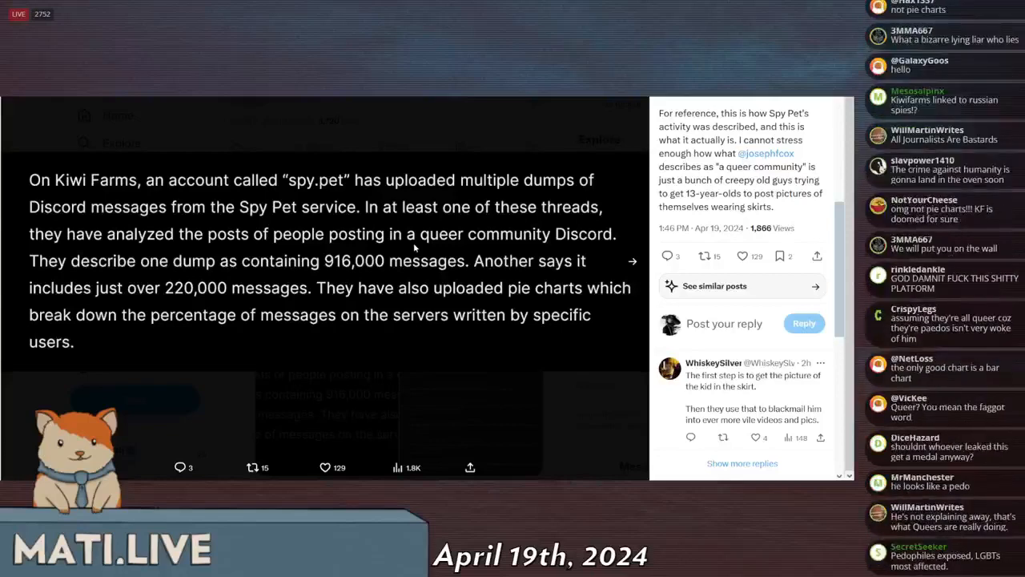
pyautogui.scroll(-3)
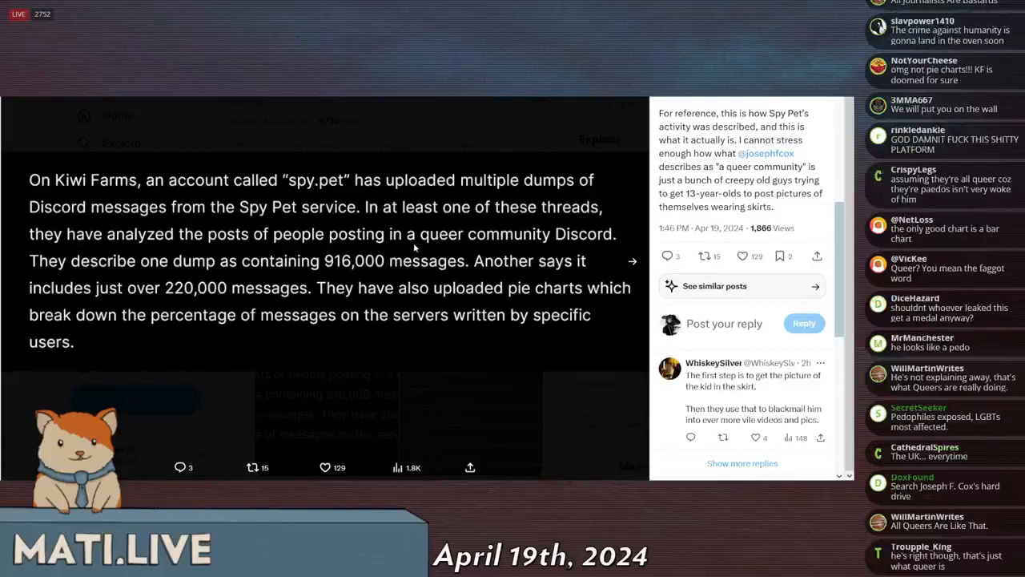
pyautogui.scroll(-3)
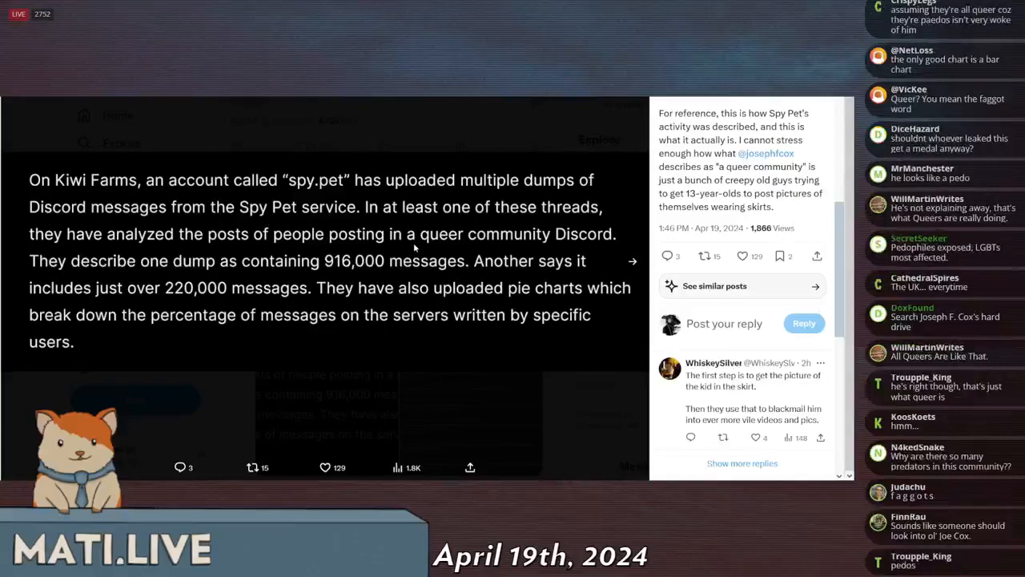
pyautogui.scroll(-3)
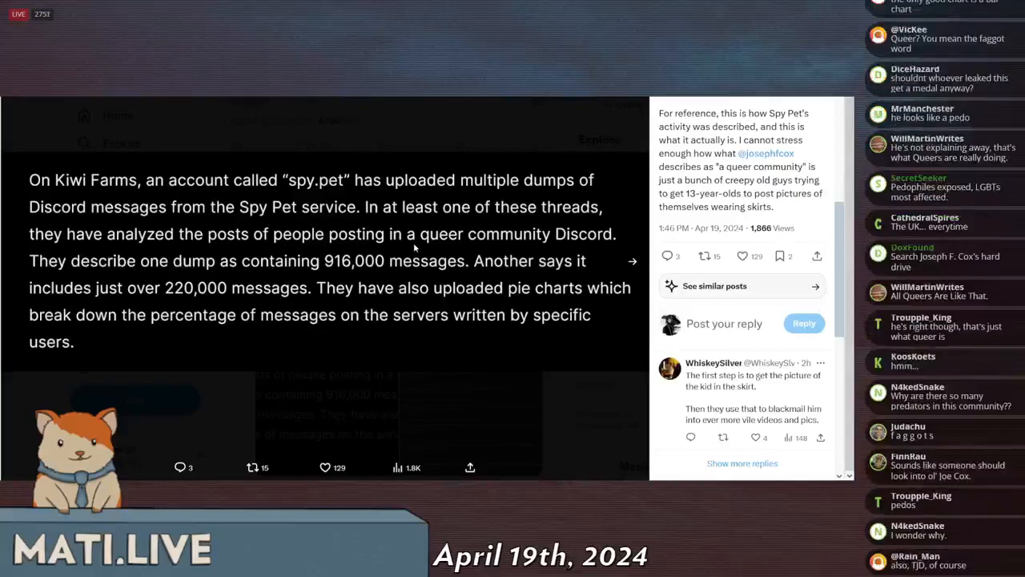
pyautogui.scroll(-3)
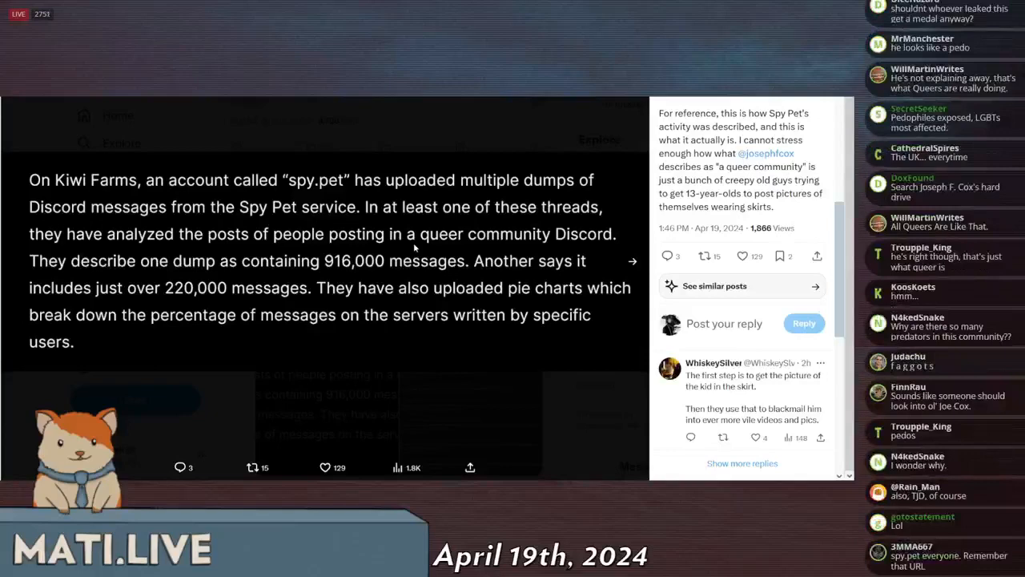
pyautogui.scroll(-3)
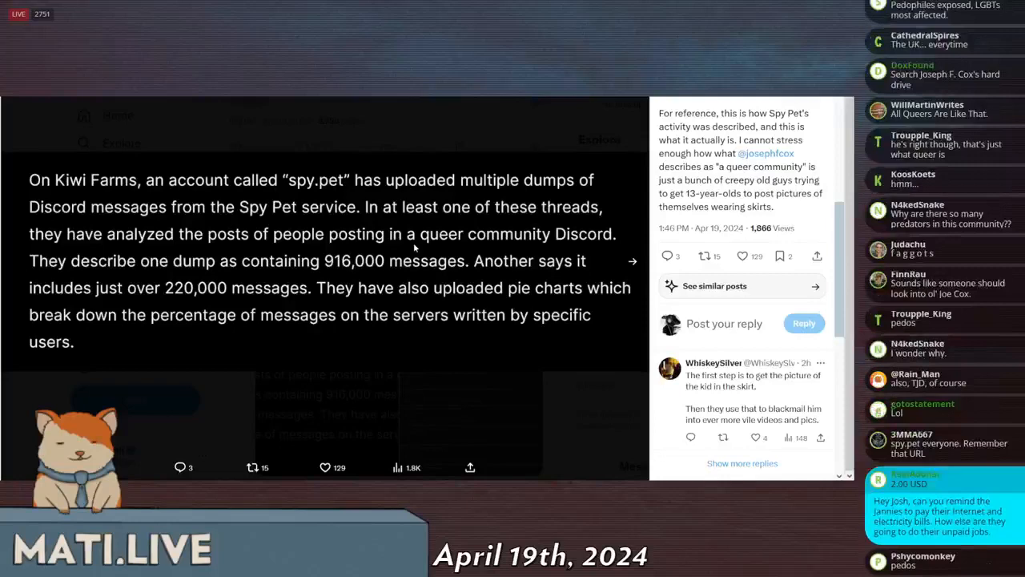
pyautogui.scroll(-3)
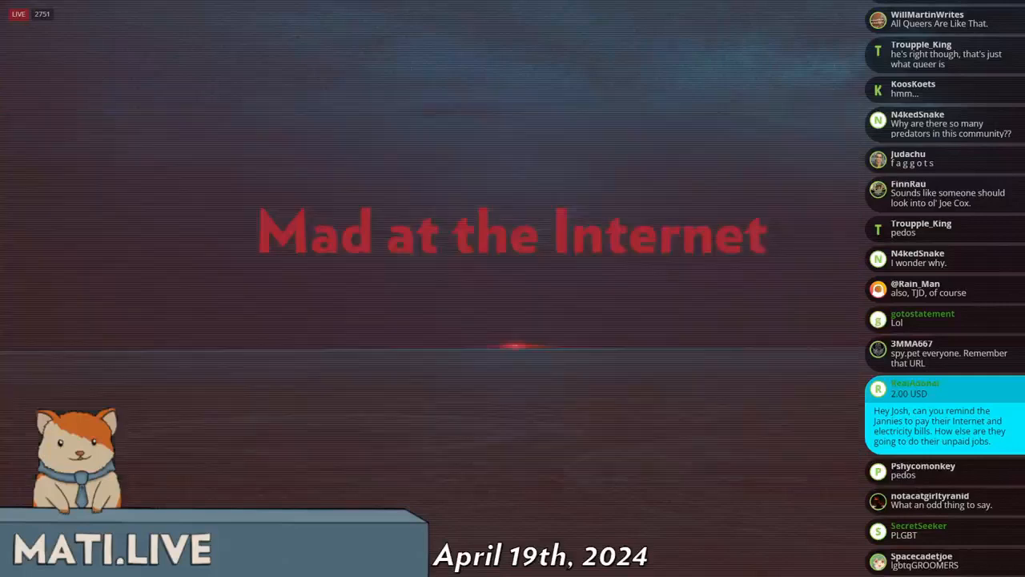
pyautogui.scroll(-3)
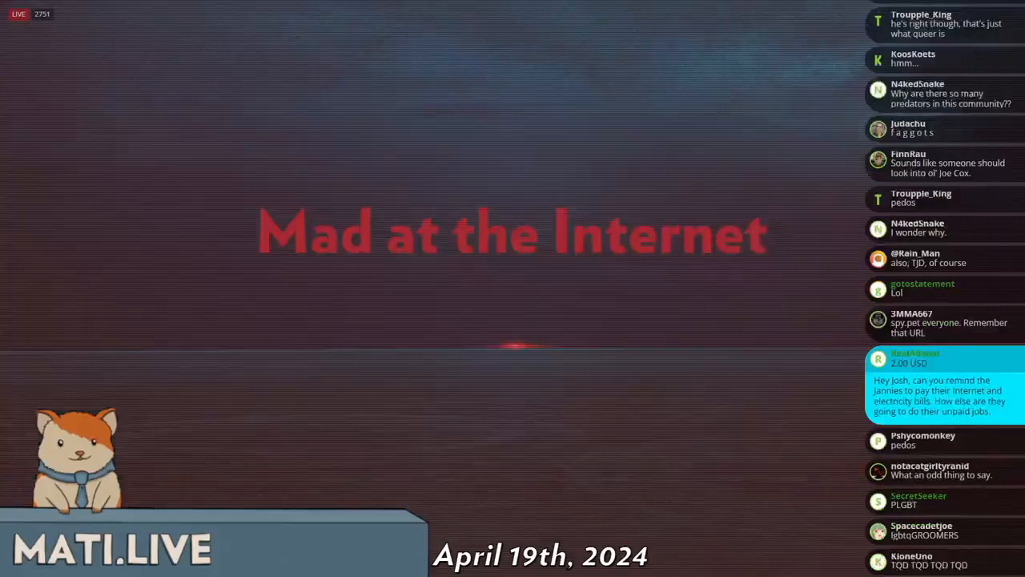